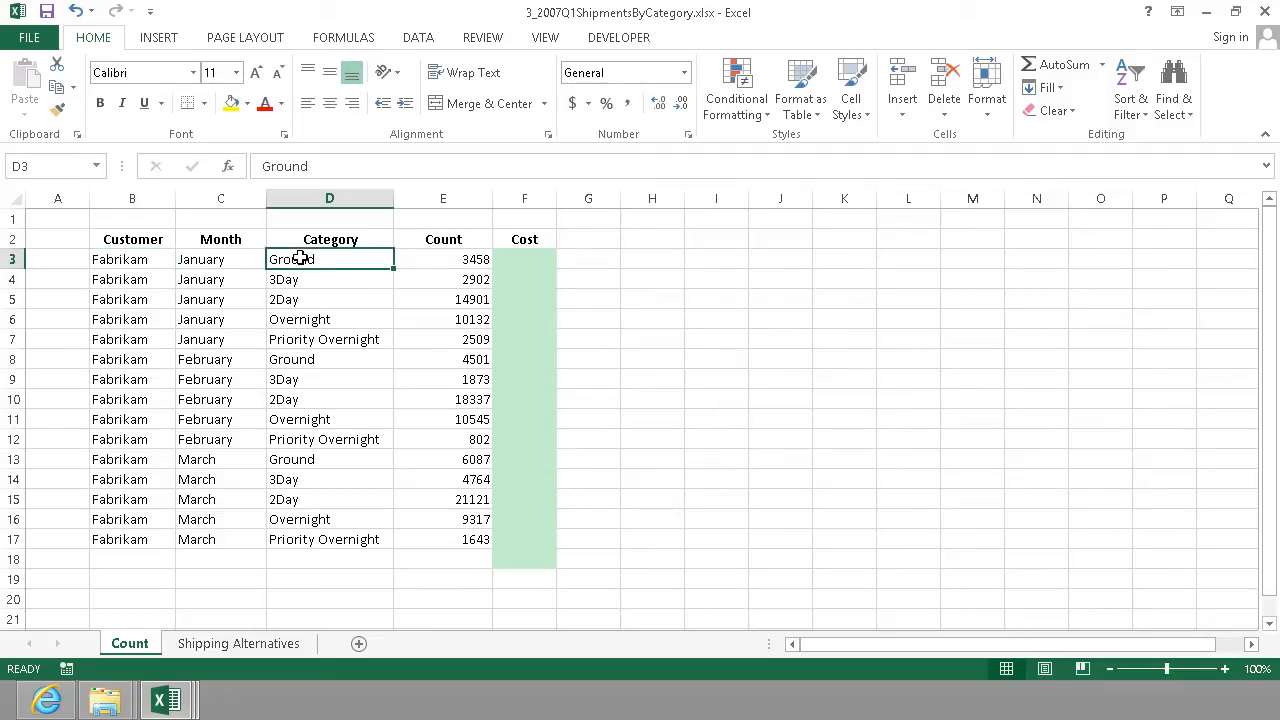
Review the Category and Count values and the ShippingOptions table on Shipping Alternatives
{"action": "left_click", "coordinate": [443, 259]}
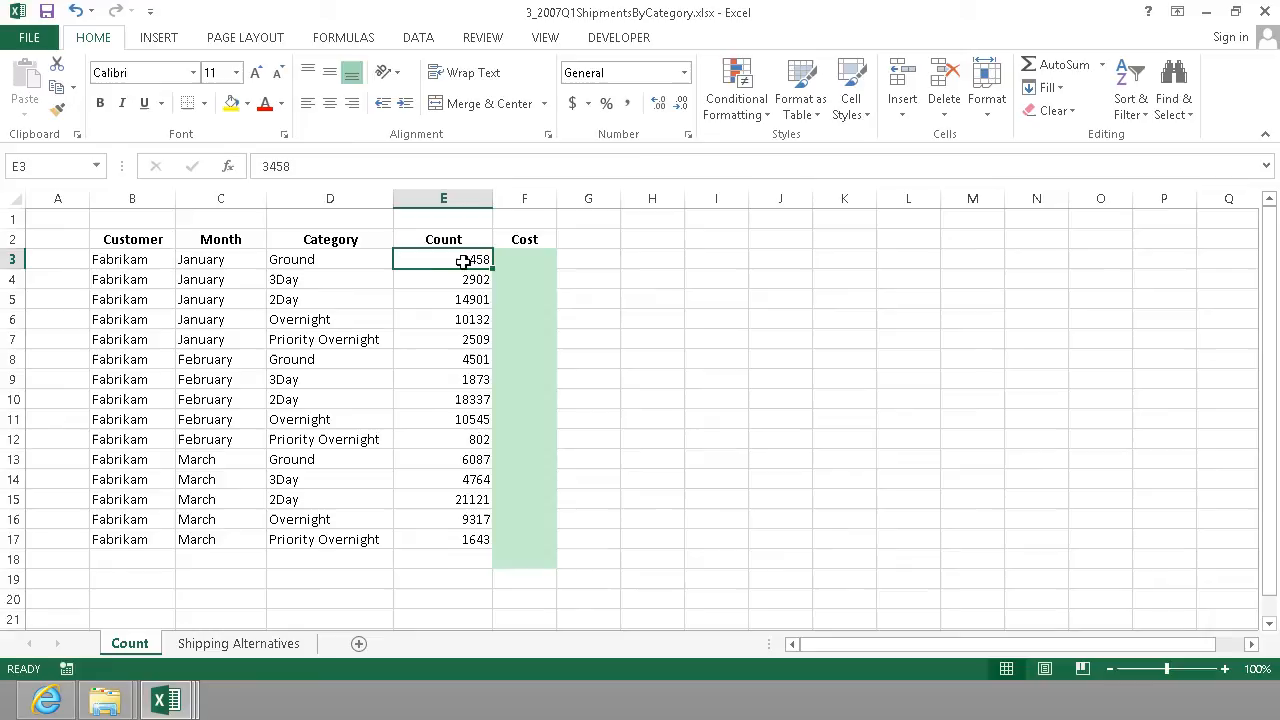
{"action": "left_click", "coordinate": [329, 259]}
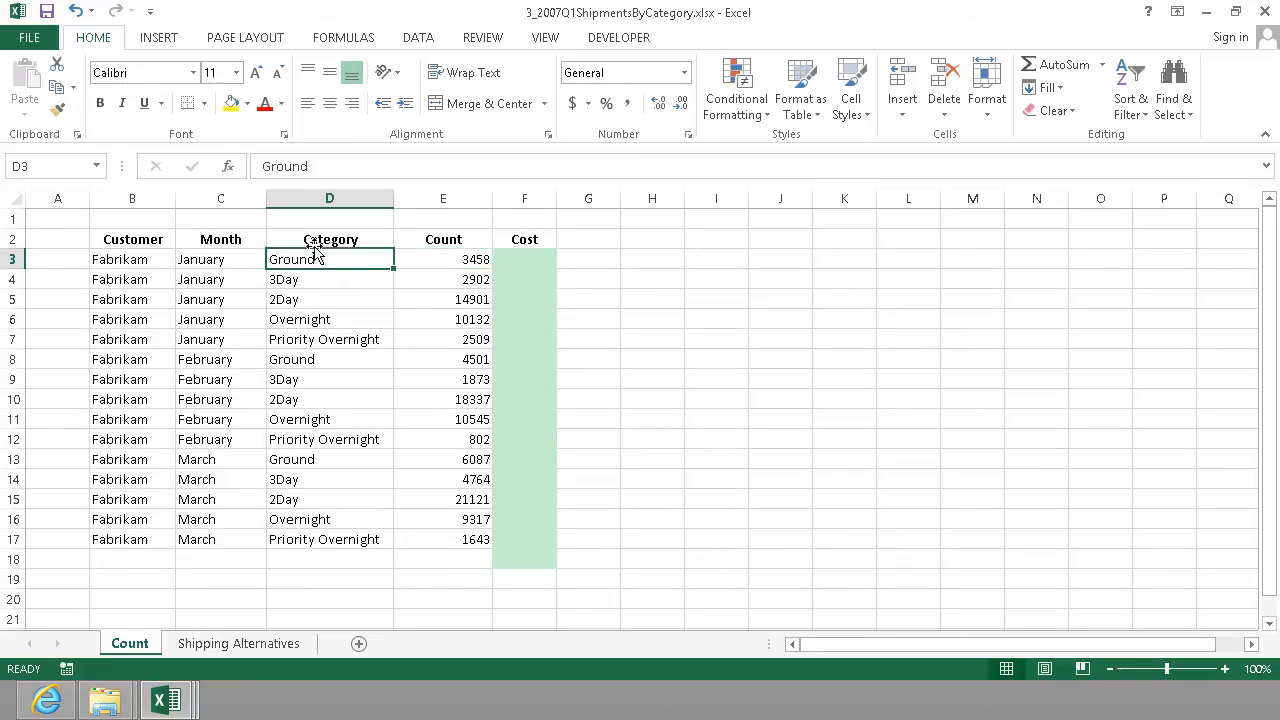
{"action": "mouse_move", "coordinate": [307, 335]}
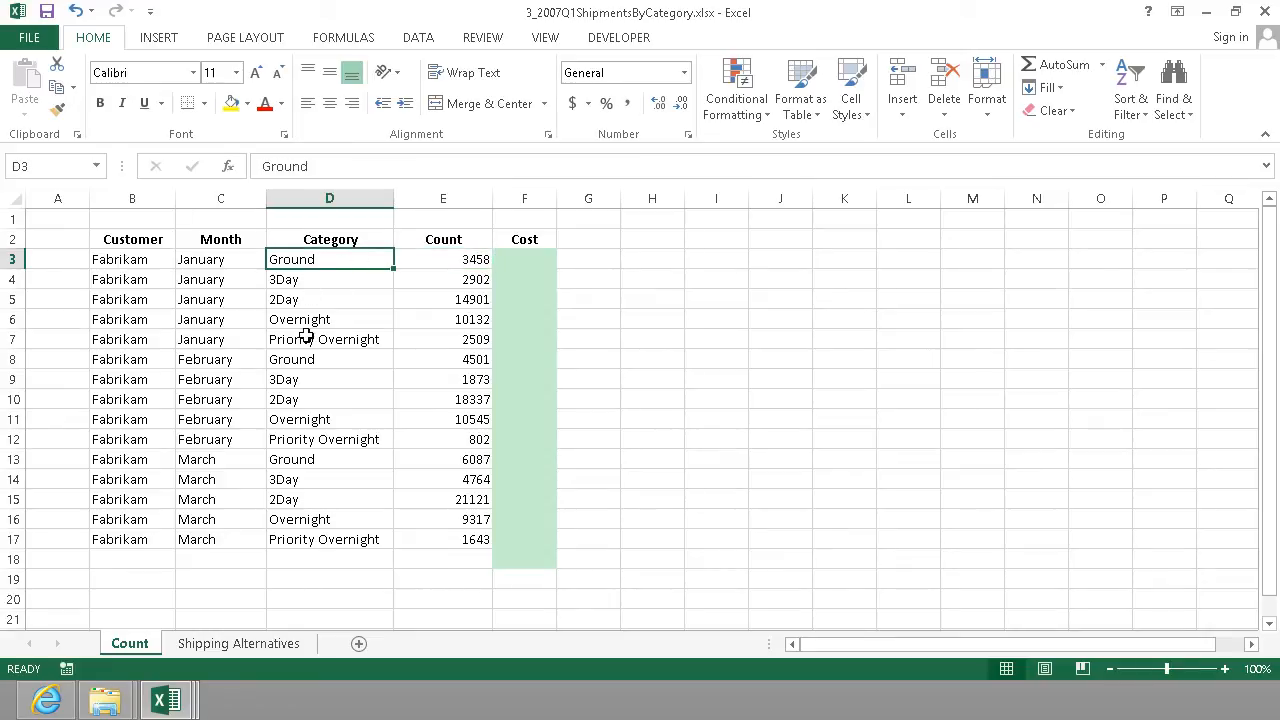
{"action": "left_click", "coordinate": [329, 319]}
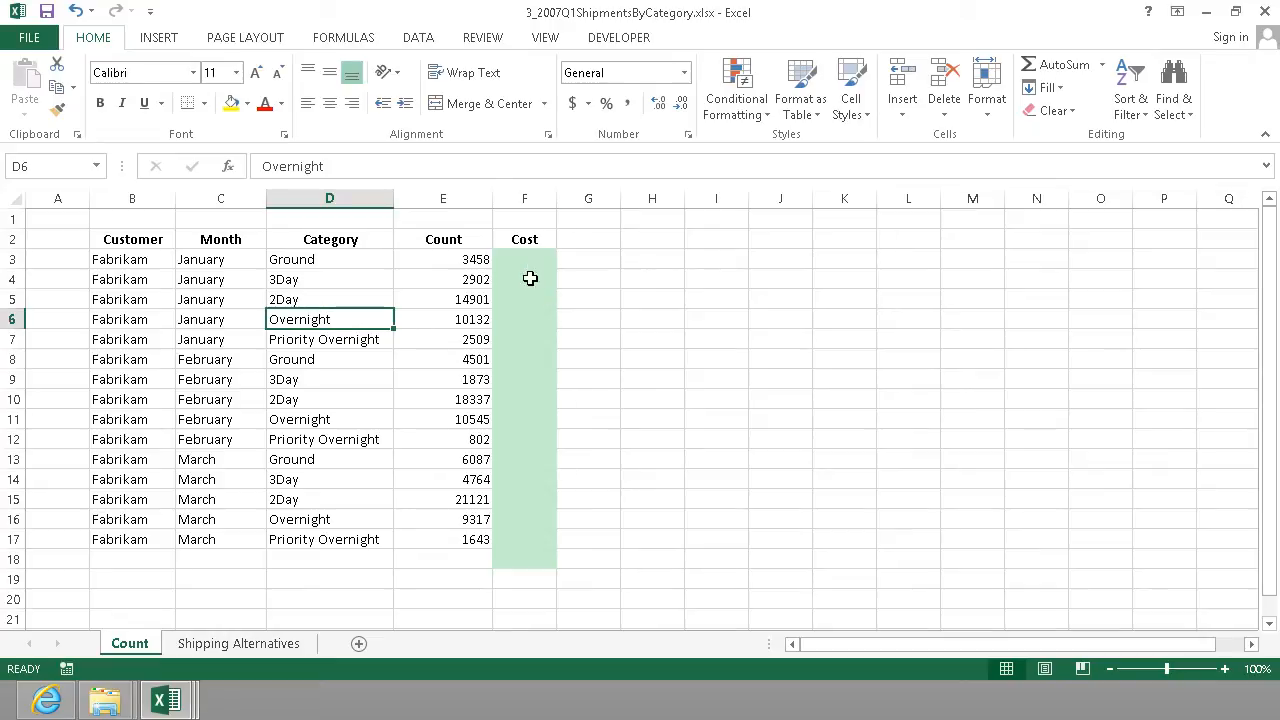
{"action": "left_click", "coordinate": [524, 259]}
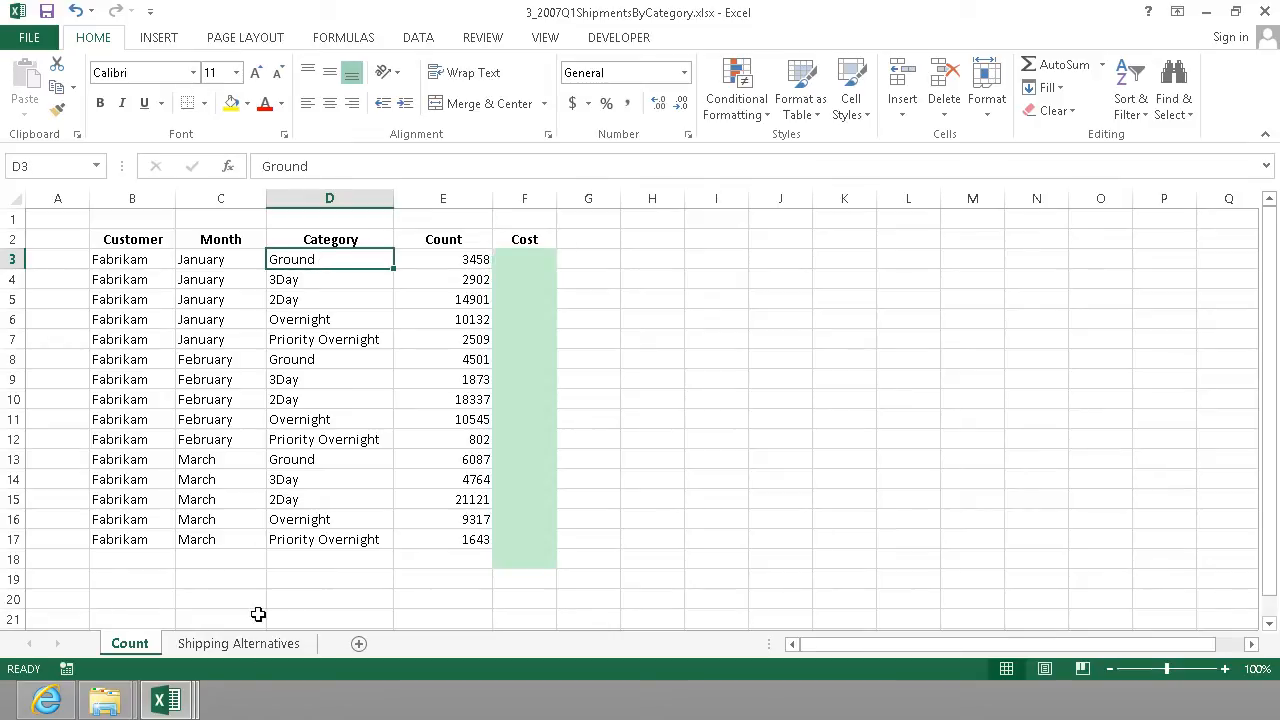
{"action": "left_click", "coordinate": [238, 643]}
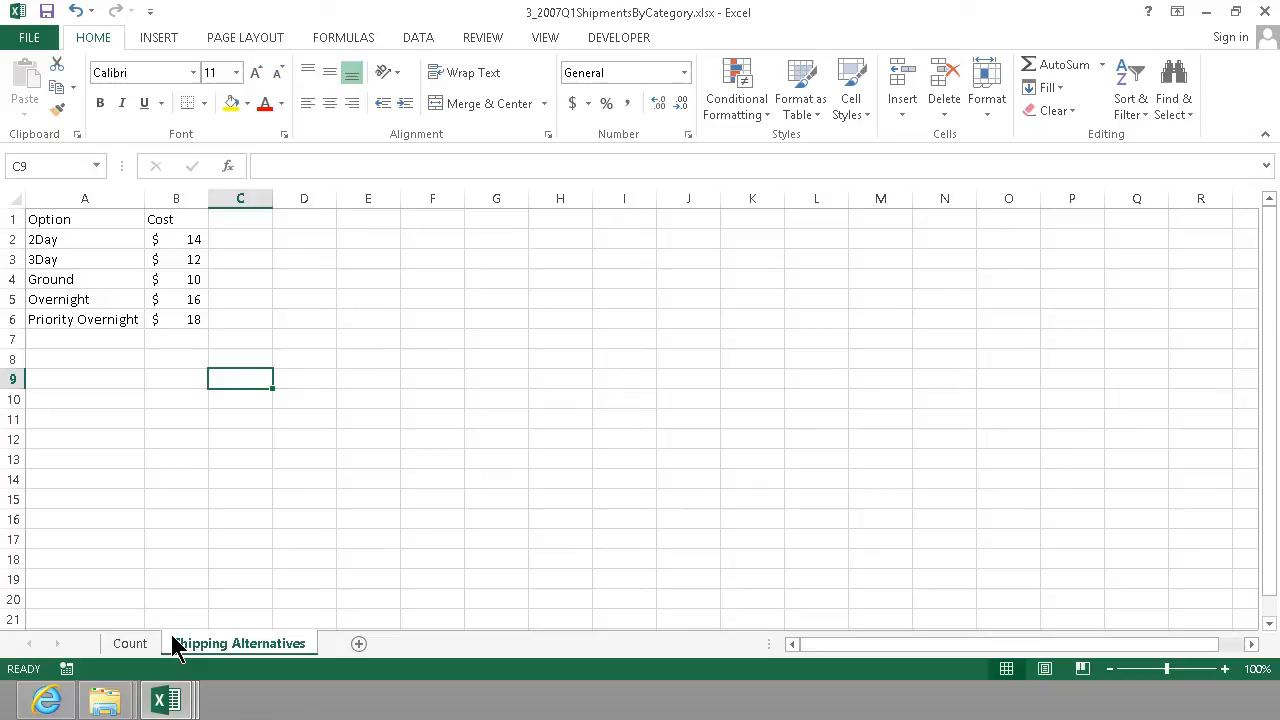
{"action": "left_click", "coordinate": [129, 643]}
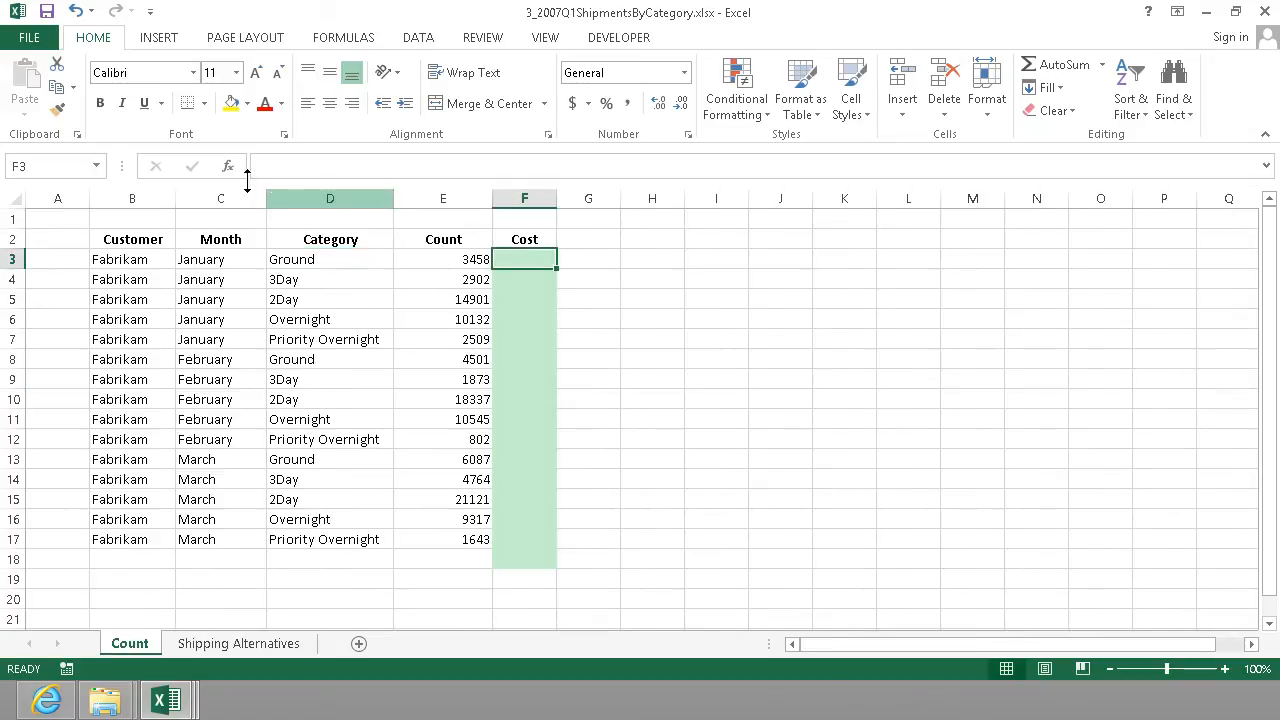
{"action": "left_click", "coordinate": [228, 166]}
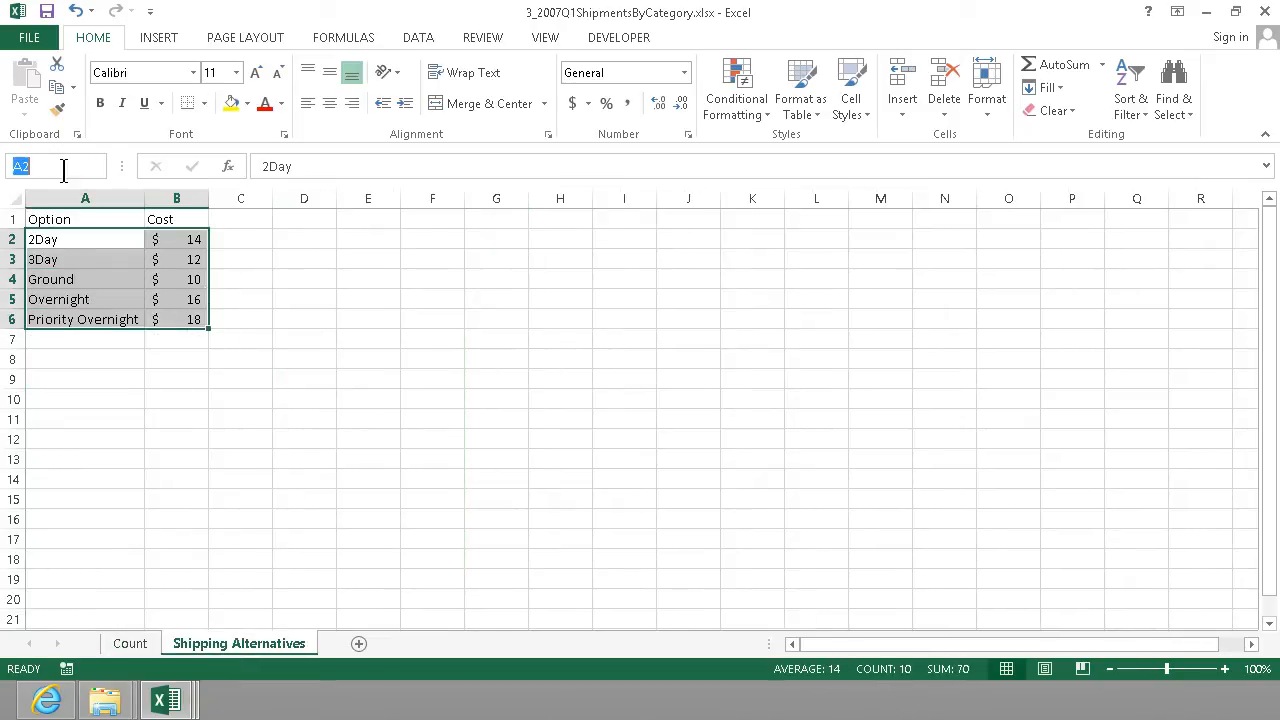
{"action": "type", "text": "Shipping..."}
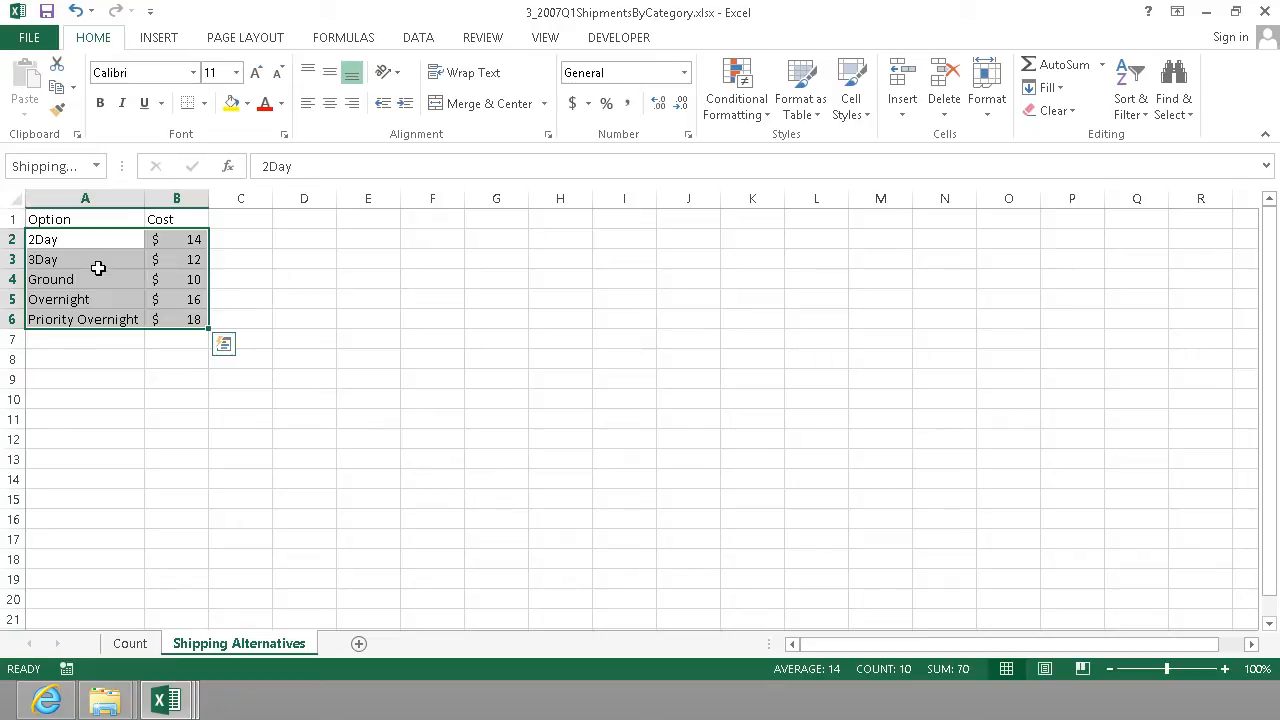
{"action": "left_click", "coordinate": [129, 643]}
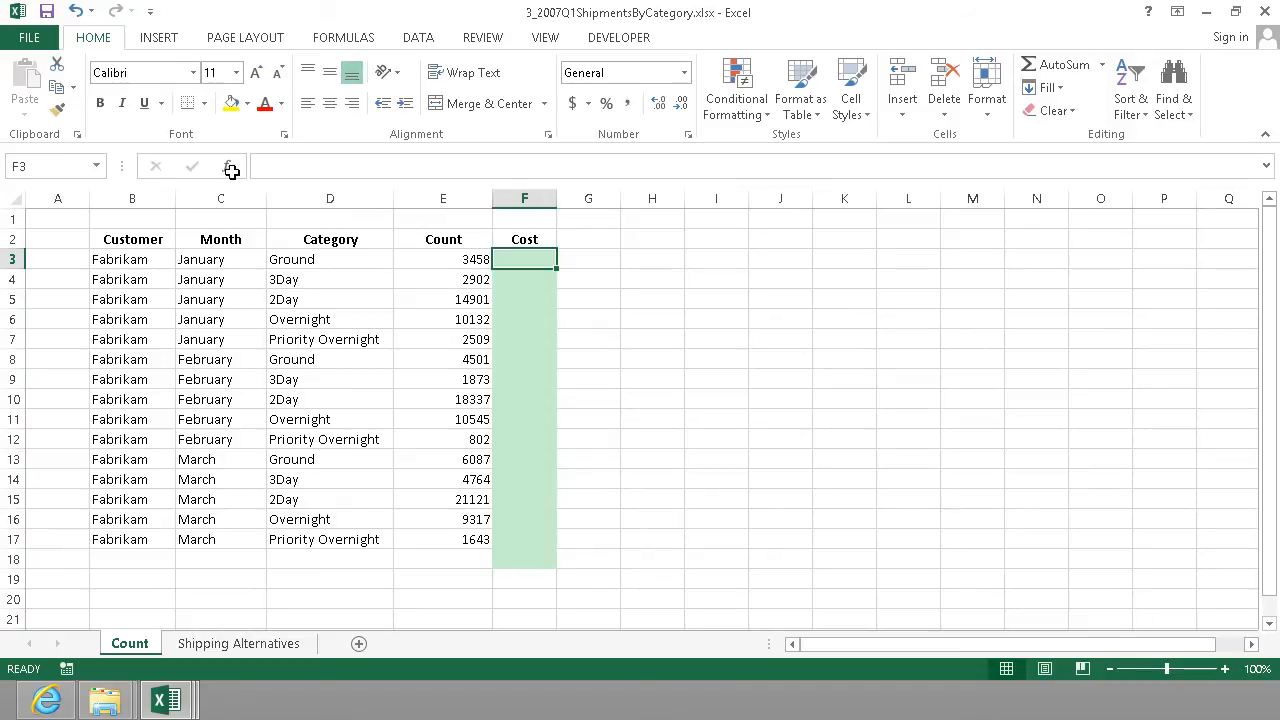
Enter =VLOOKUP(D3, ShippingOptions, 2, False) in F3 through Insert Function
{"action": "left_click", "coordinate": [232, 167]}
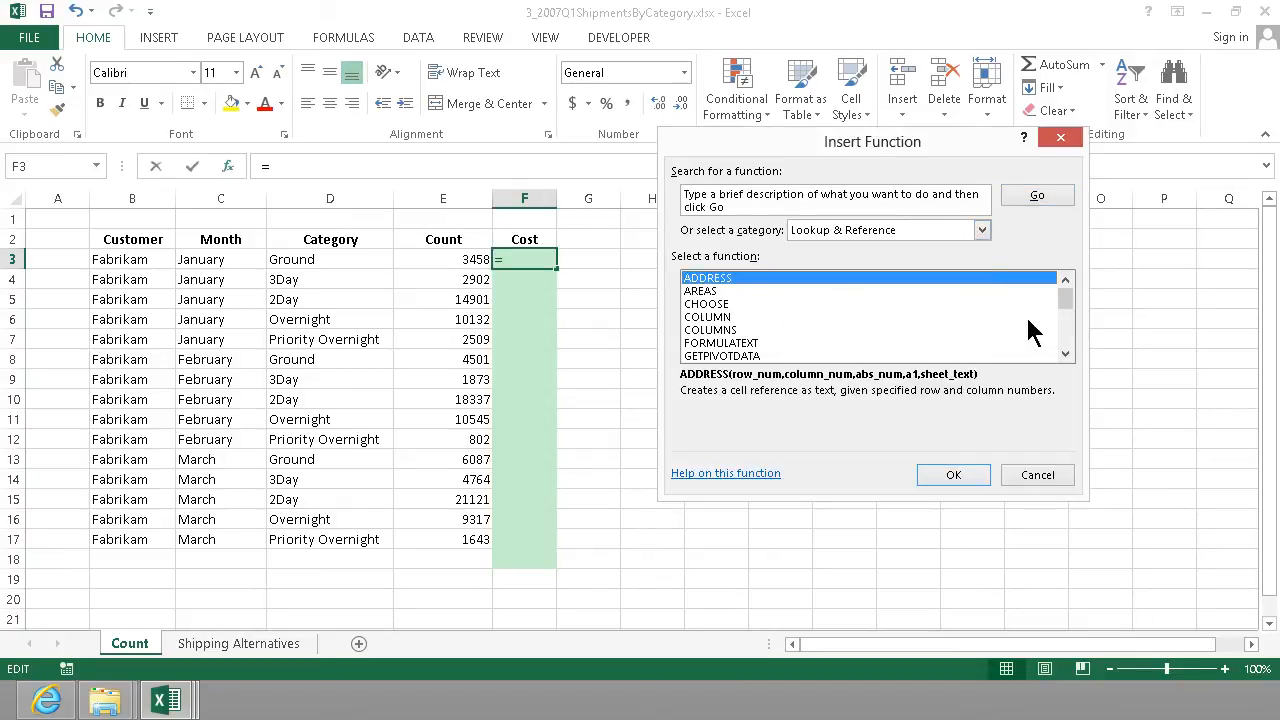
{"action": "left_click", "coordinate": [709, 355]}
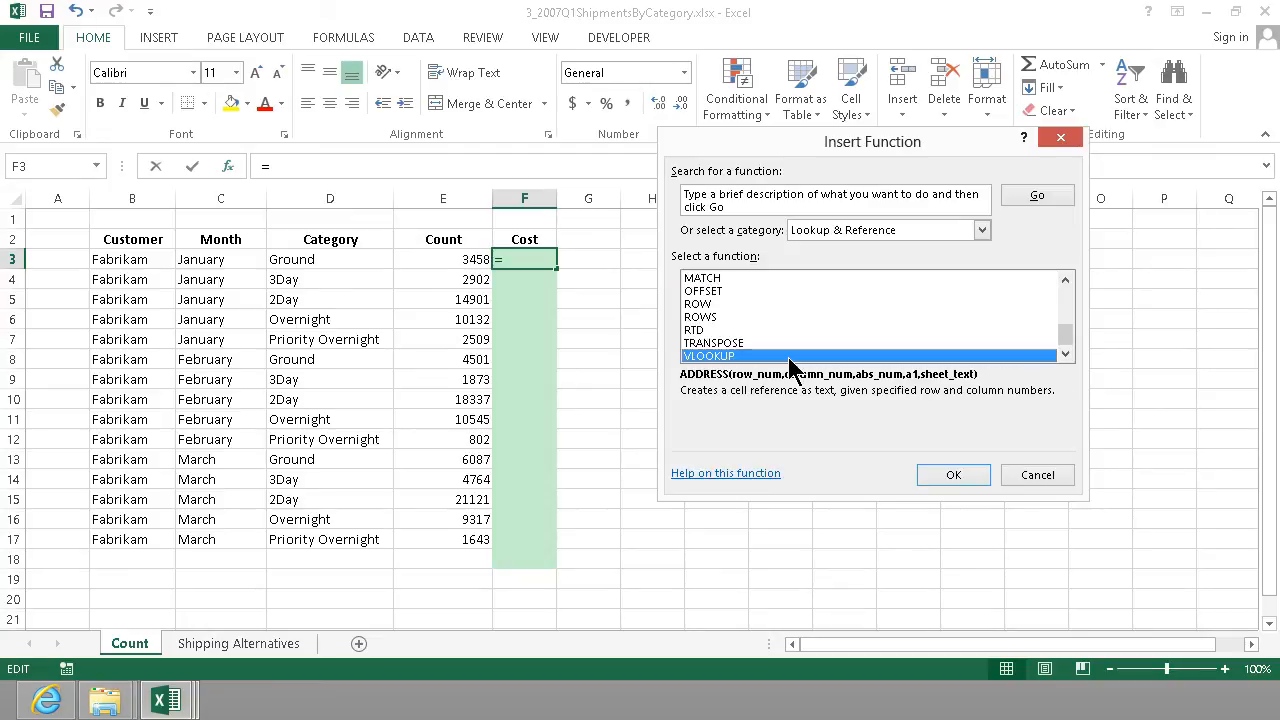
{"action": "left_click", "coordinate": [953, 474]}
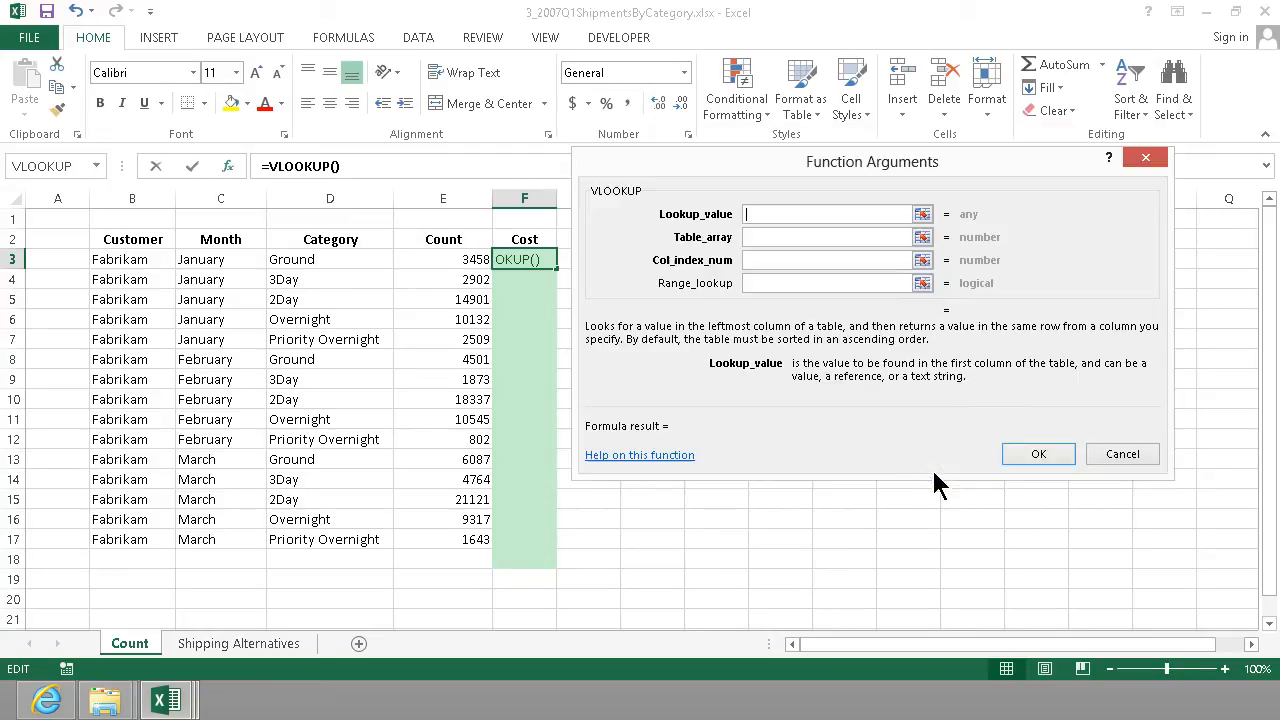
{"action": "mouse_move", "coordinate": [358, 259]}
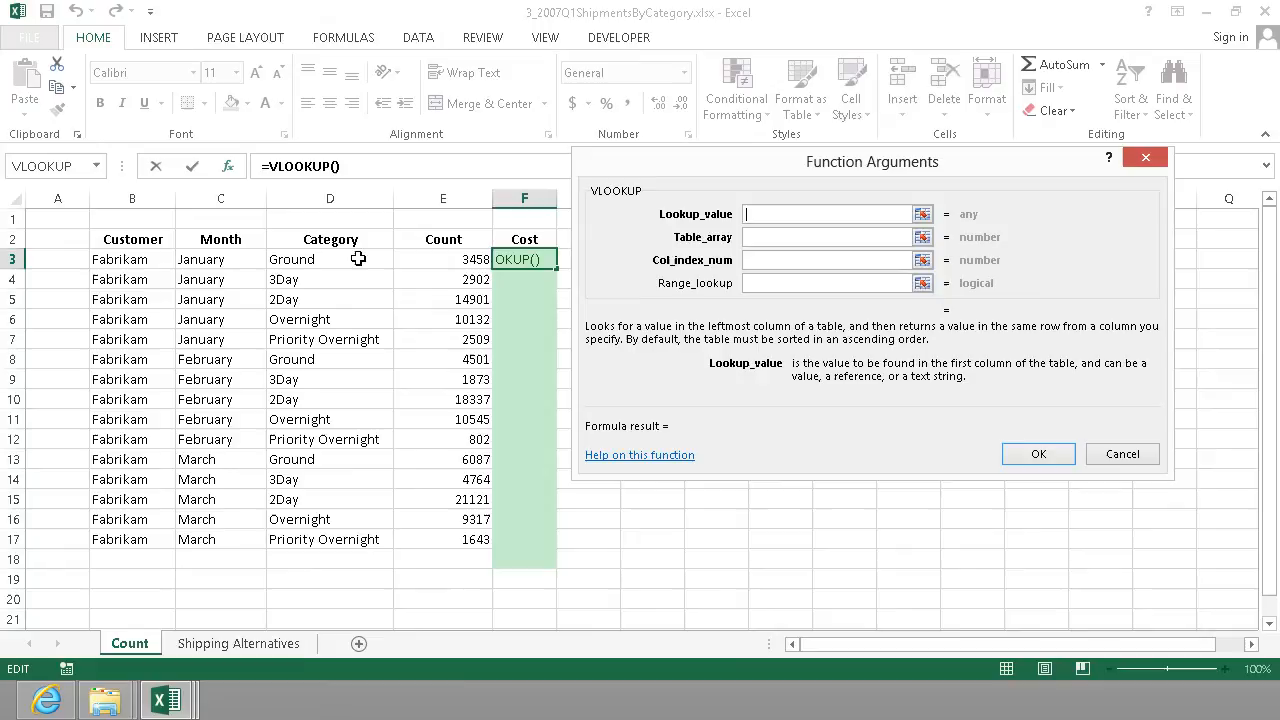
{"action": "left_click", "coordinate": [330, 259]}
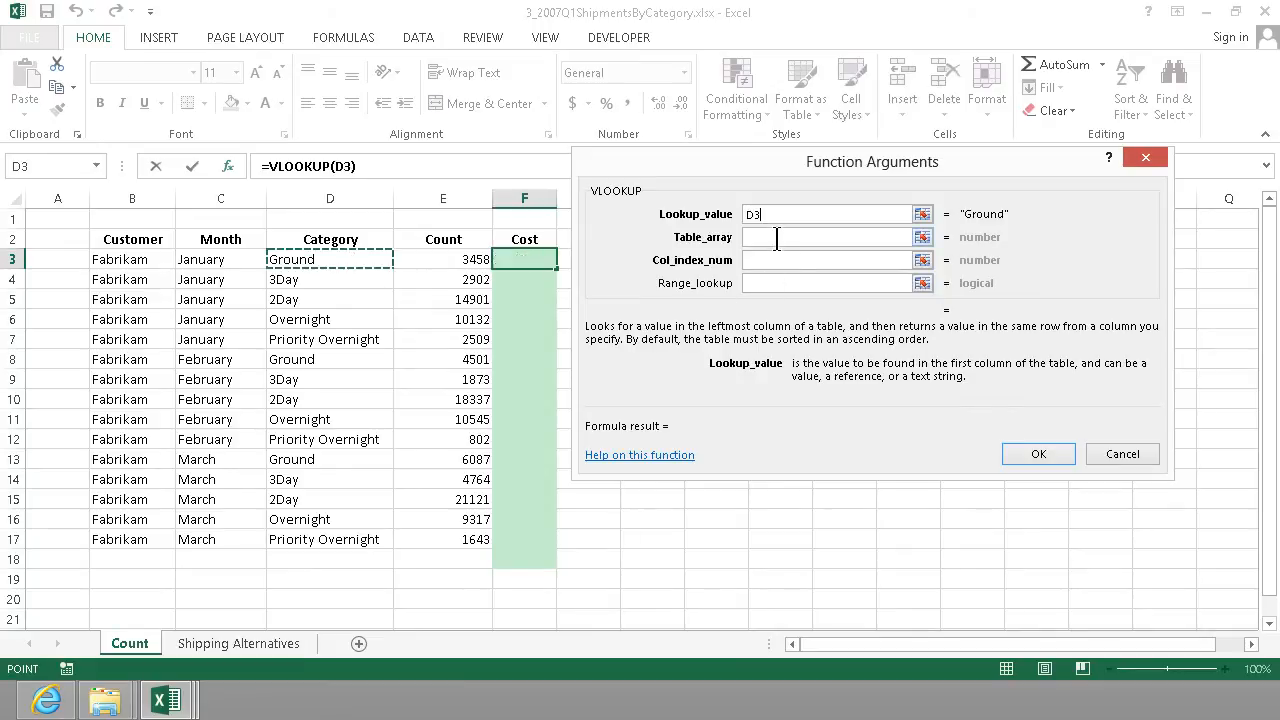
{"action": "left_click", "coordinate": [825, 237]}
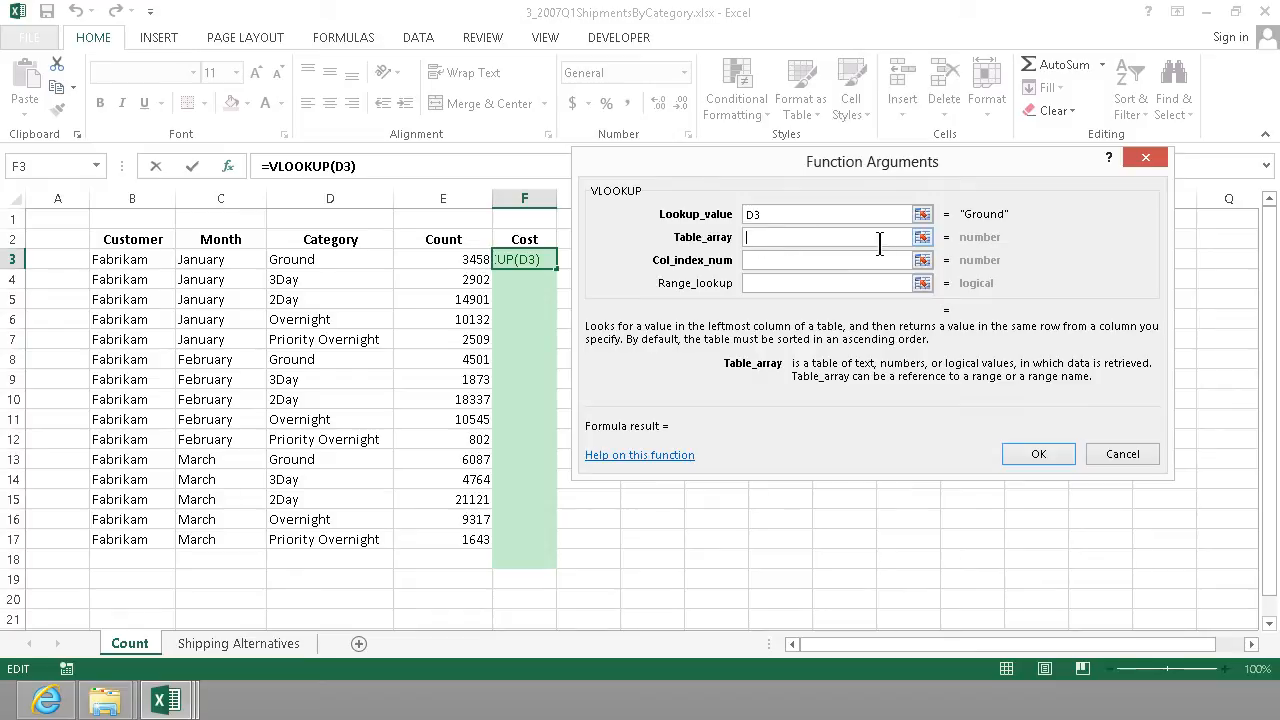
{"action": "type", "text": "ShippingOptions"}
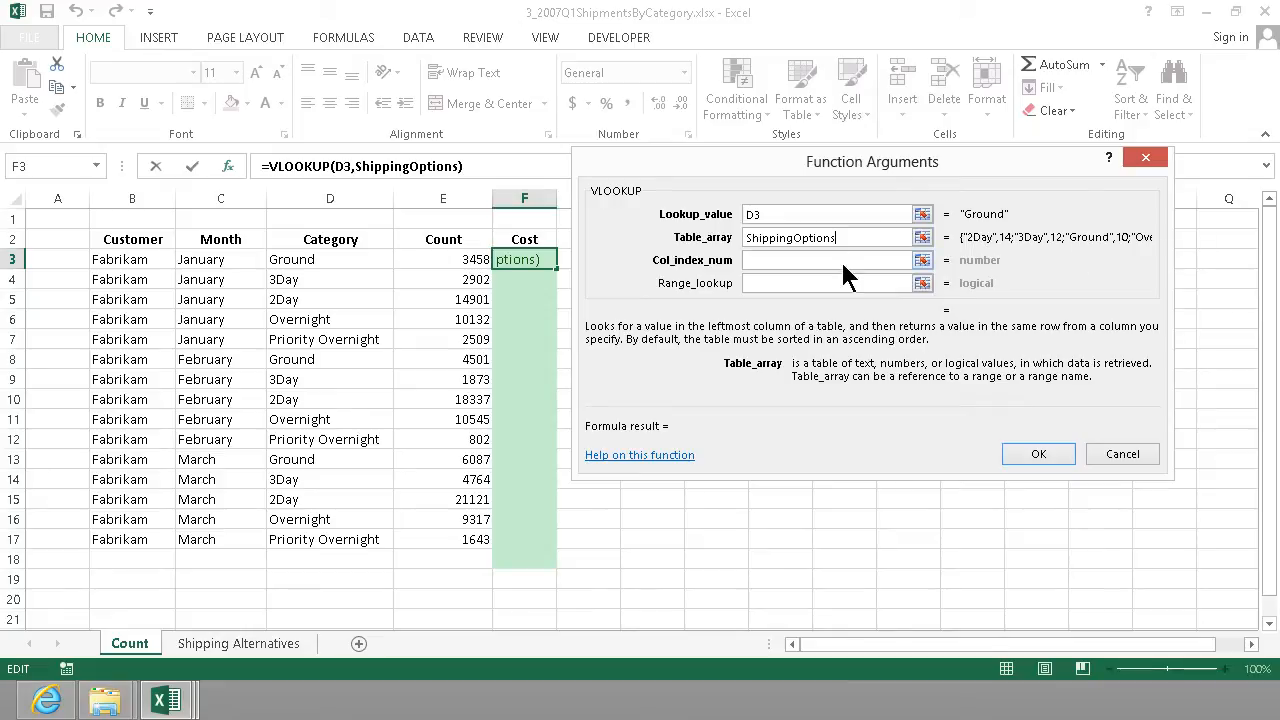
{"action": "left_click", "coordinate": [830, 260]}
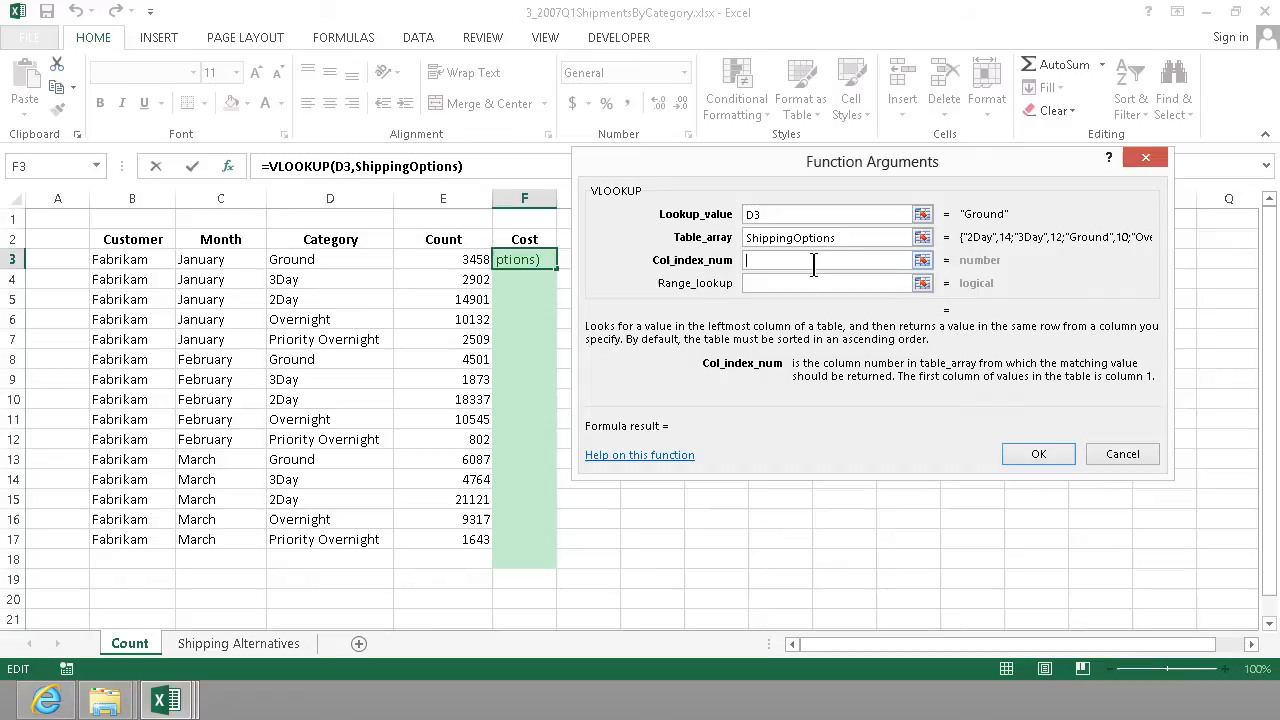
{"action": "type", "text": "2"}
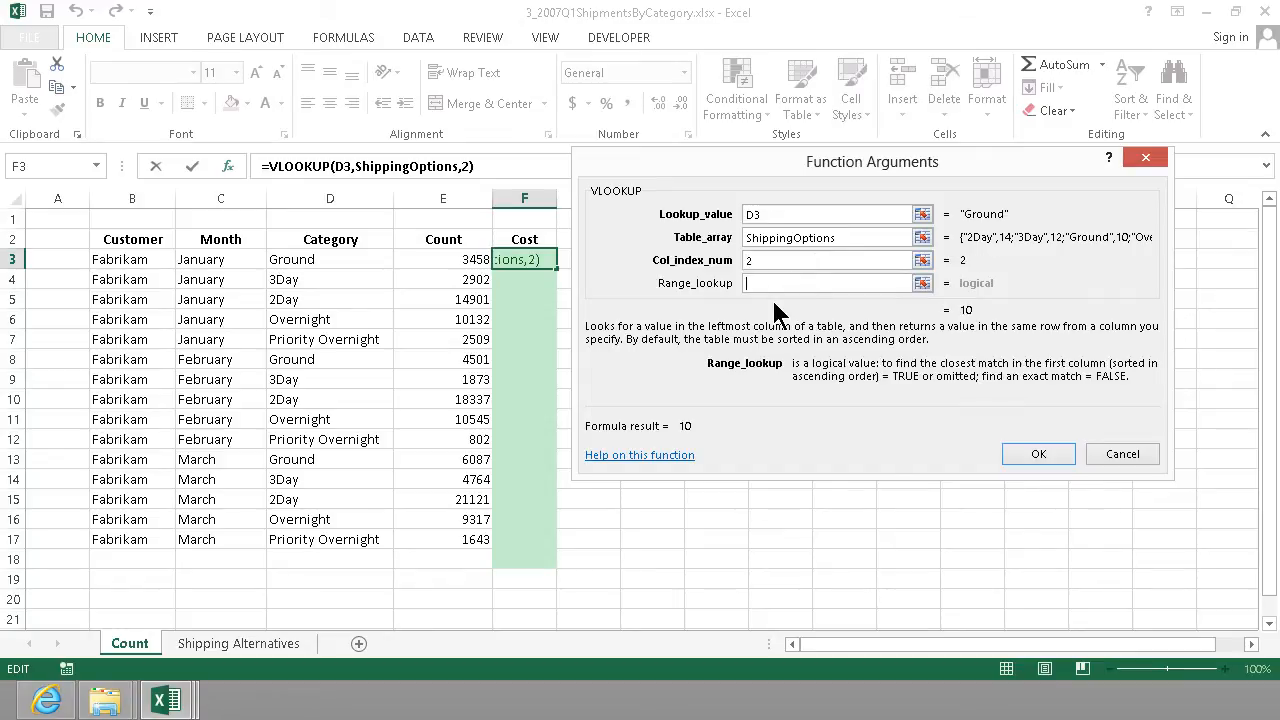
{"action": "type", "text": "False"}
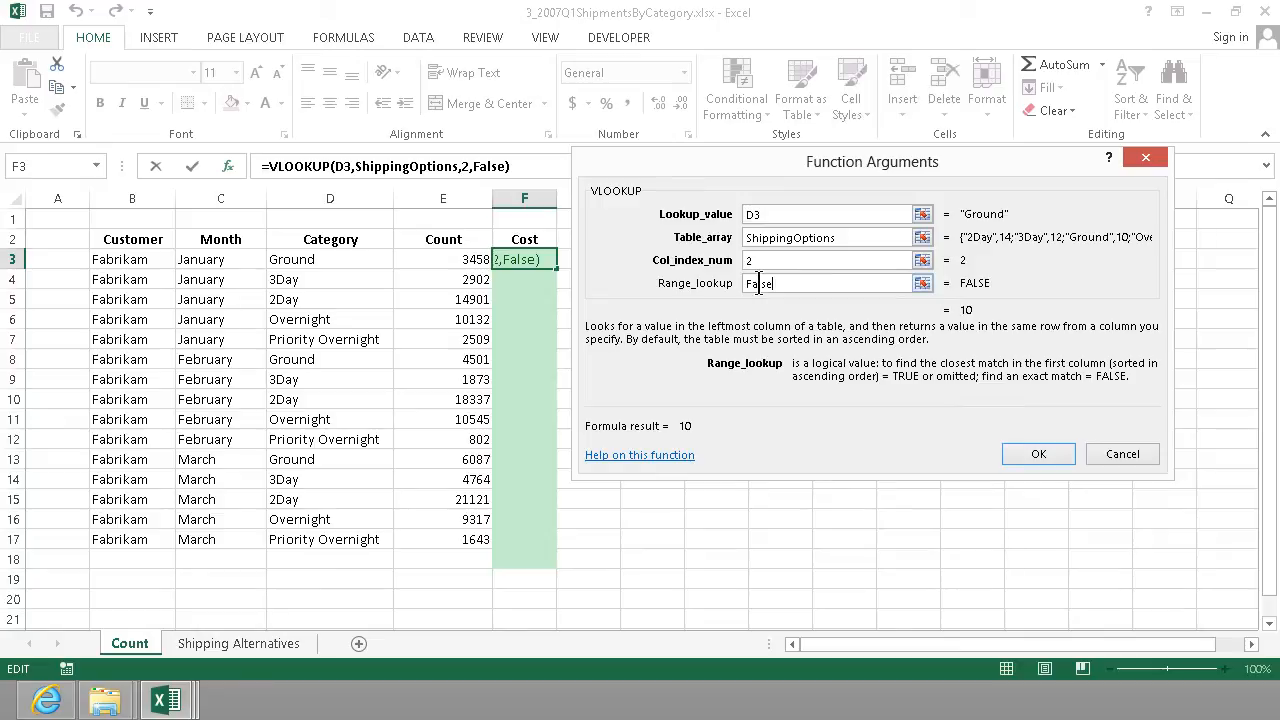
{"action": "mouse_move", "coordinate": [995, 385]}
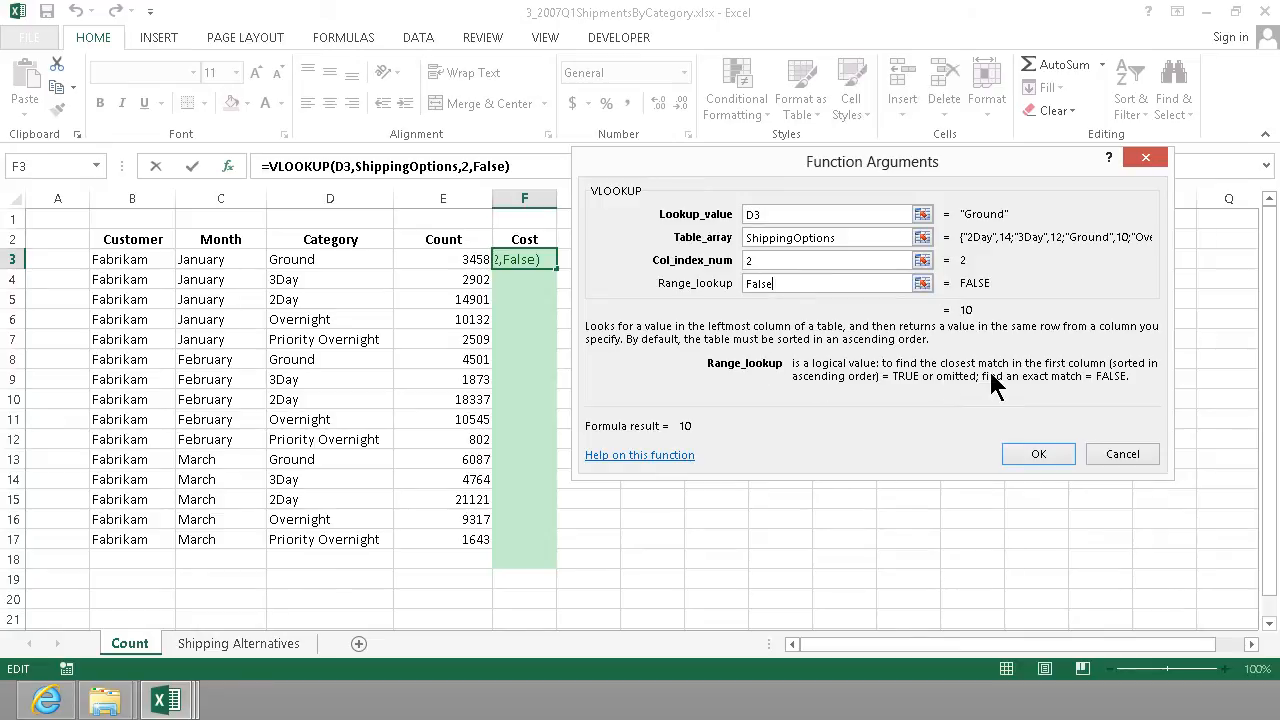
{"action": "mouse_move", "coordinate": [1035, 438]}
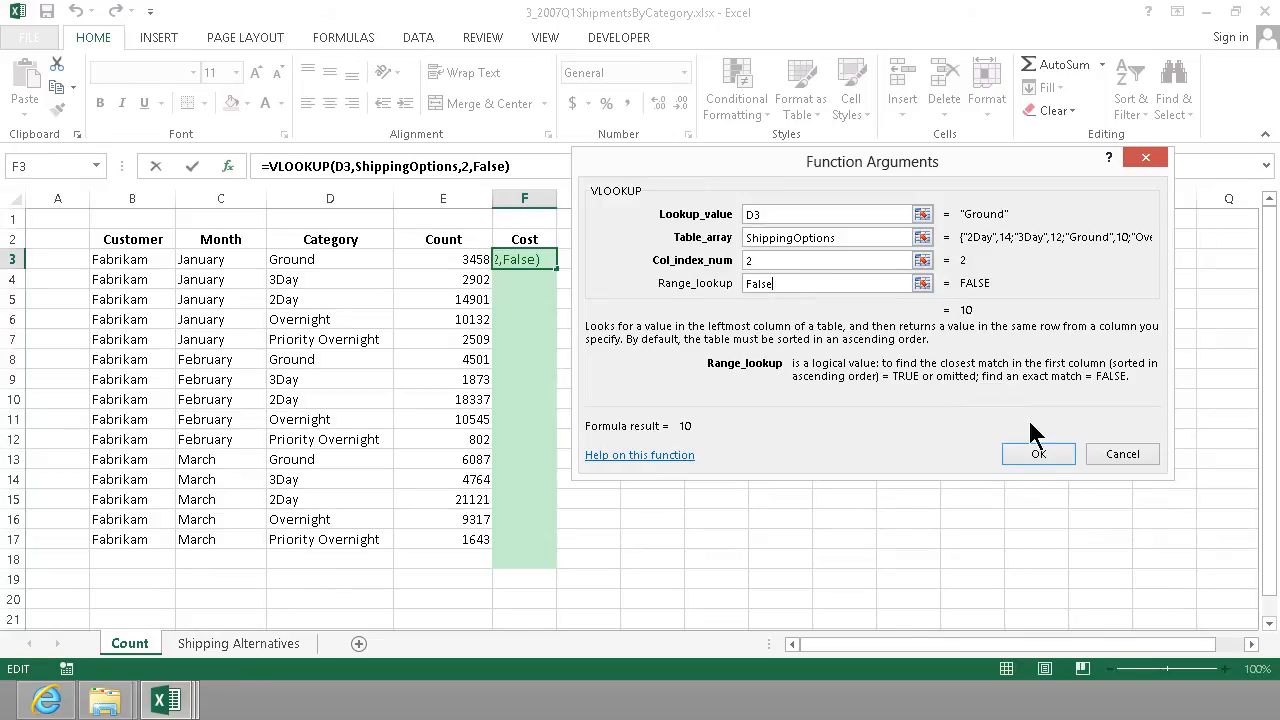
{"action": "left_click", "coordinate": [1038, 453]}
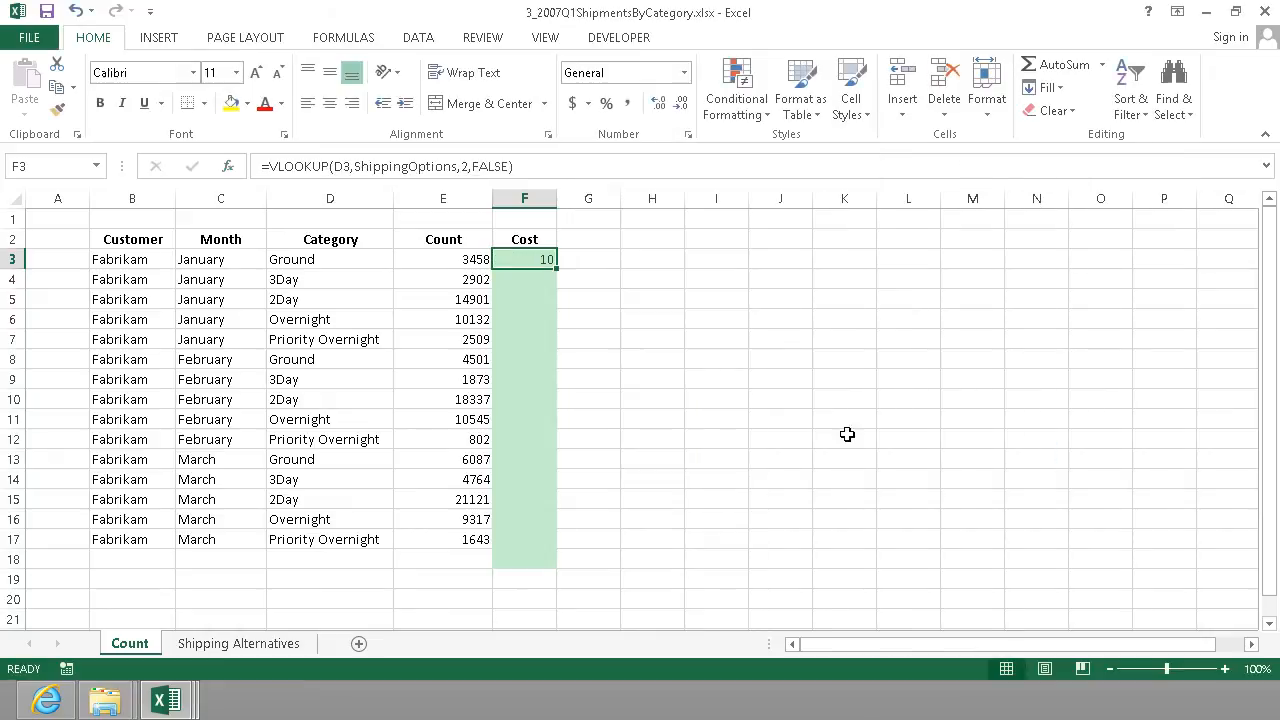
{"action": "left_click", "coordinate": [329, 259]}
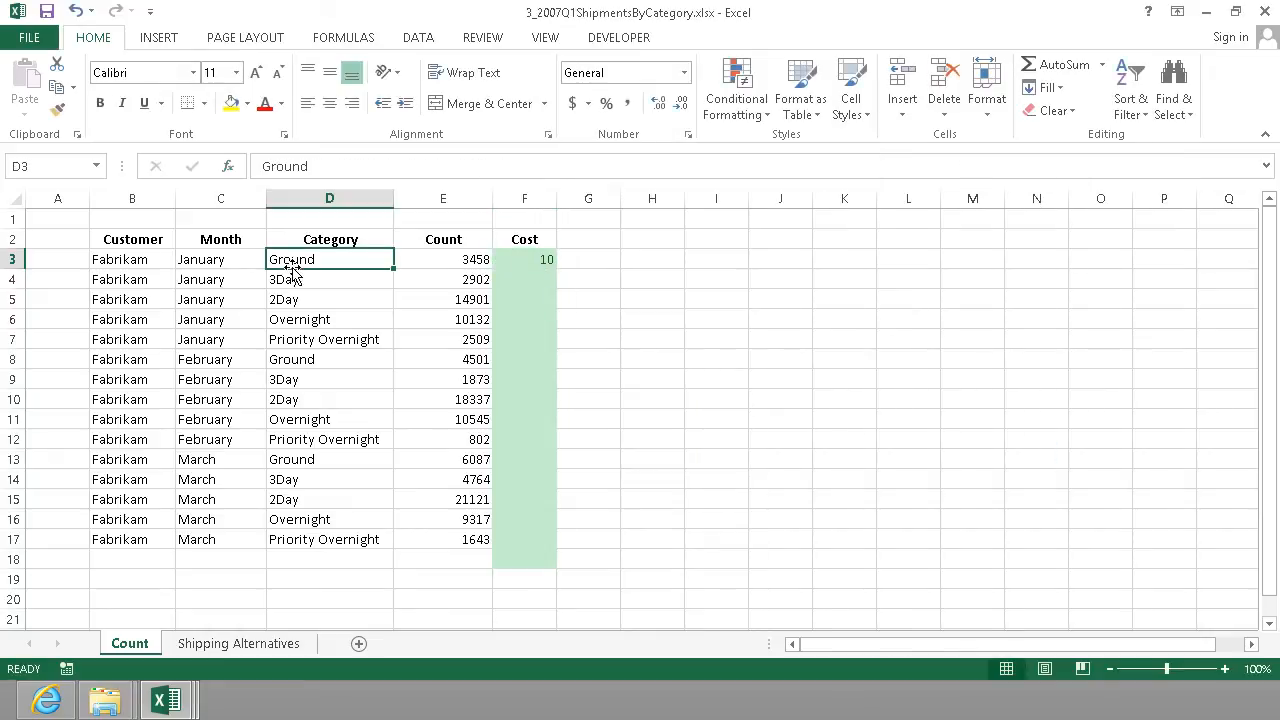
{"action": "left_click", "coordinate": [238, 643]}
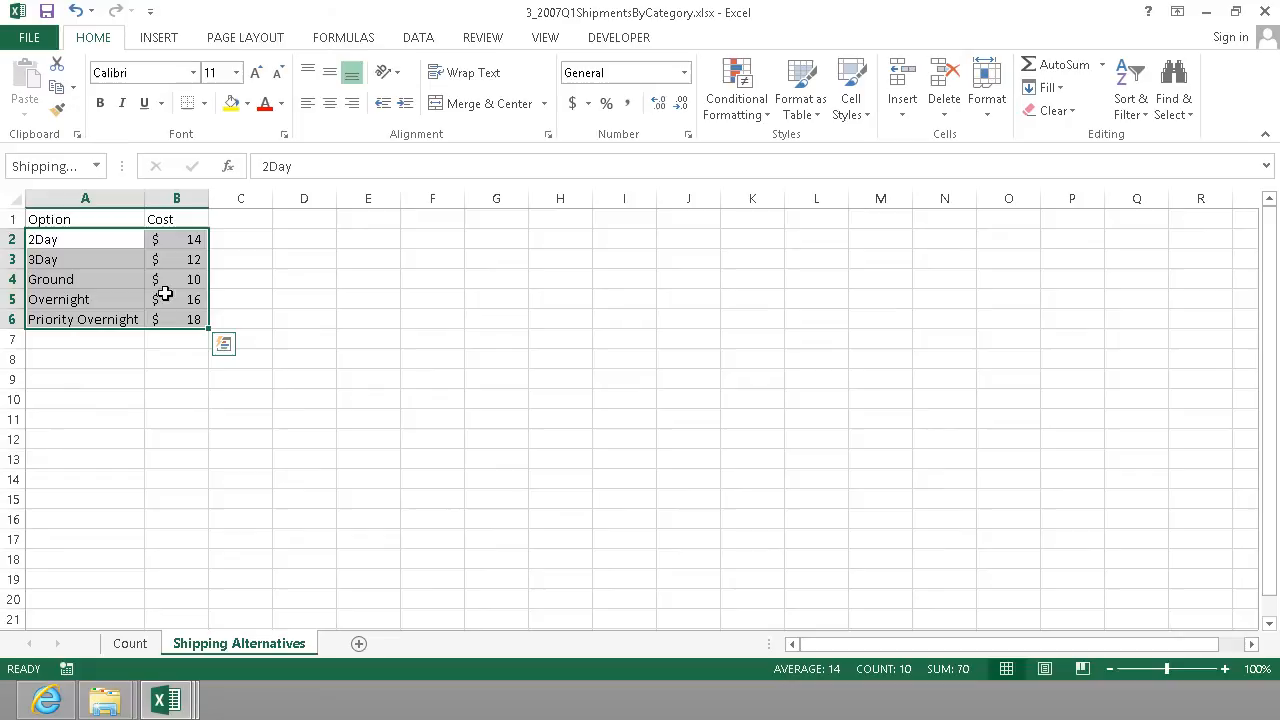
{"action": "left_click", "coordinate": [129, 643]}
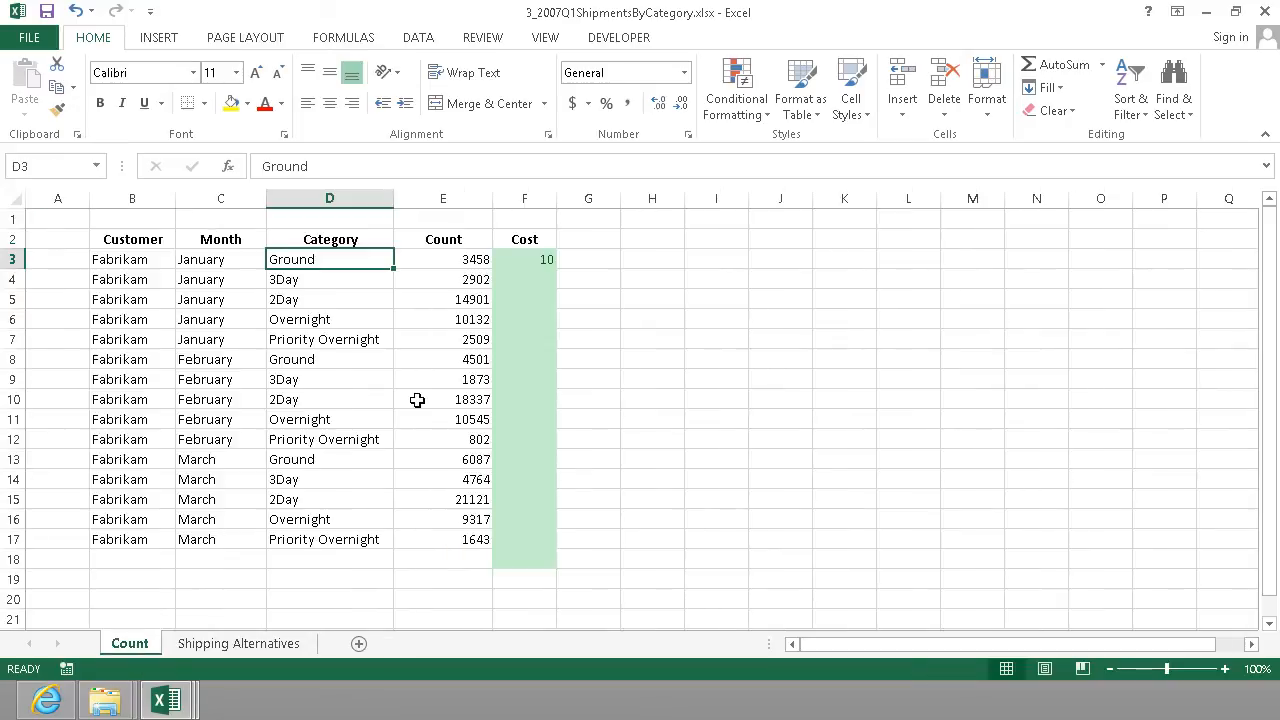
{"action": "left_click", "coordinate": [524, 259]}
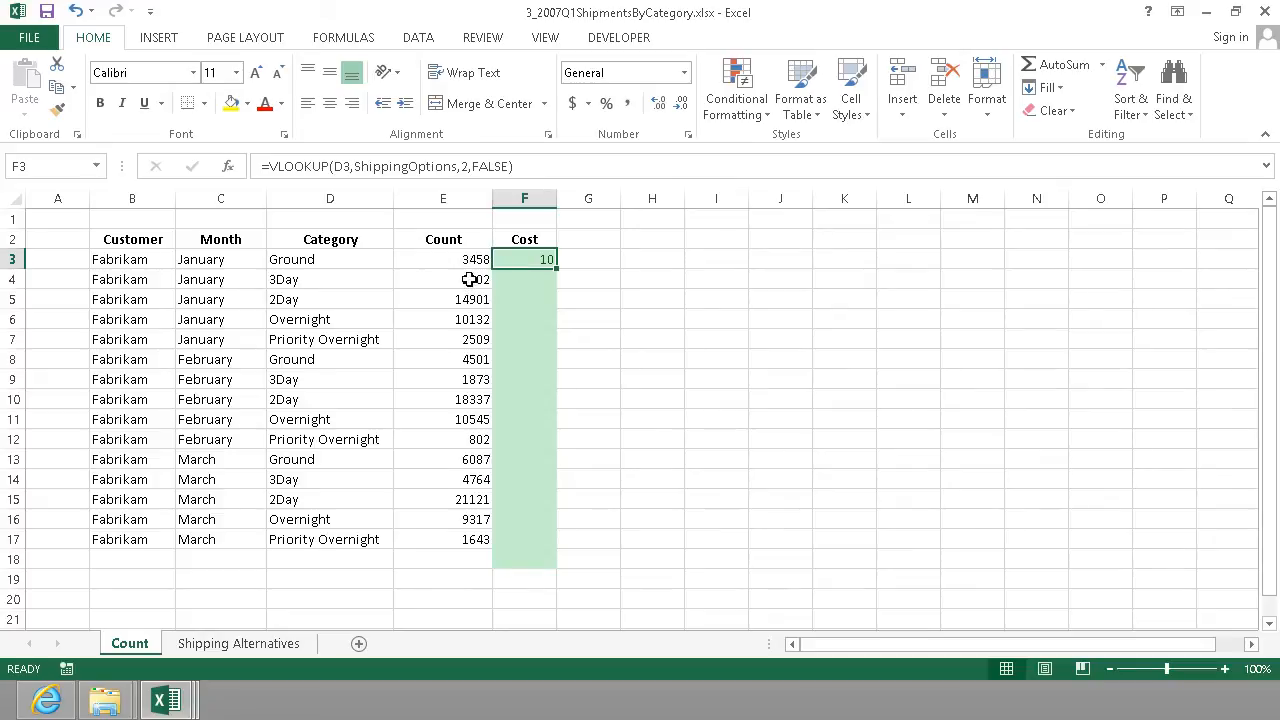
Append *E3 to the F3 lookup formula and fill it down to F17
{"action": "double_click", "coordinate": [524, 259]}
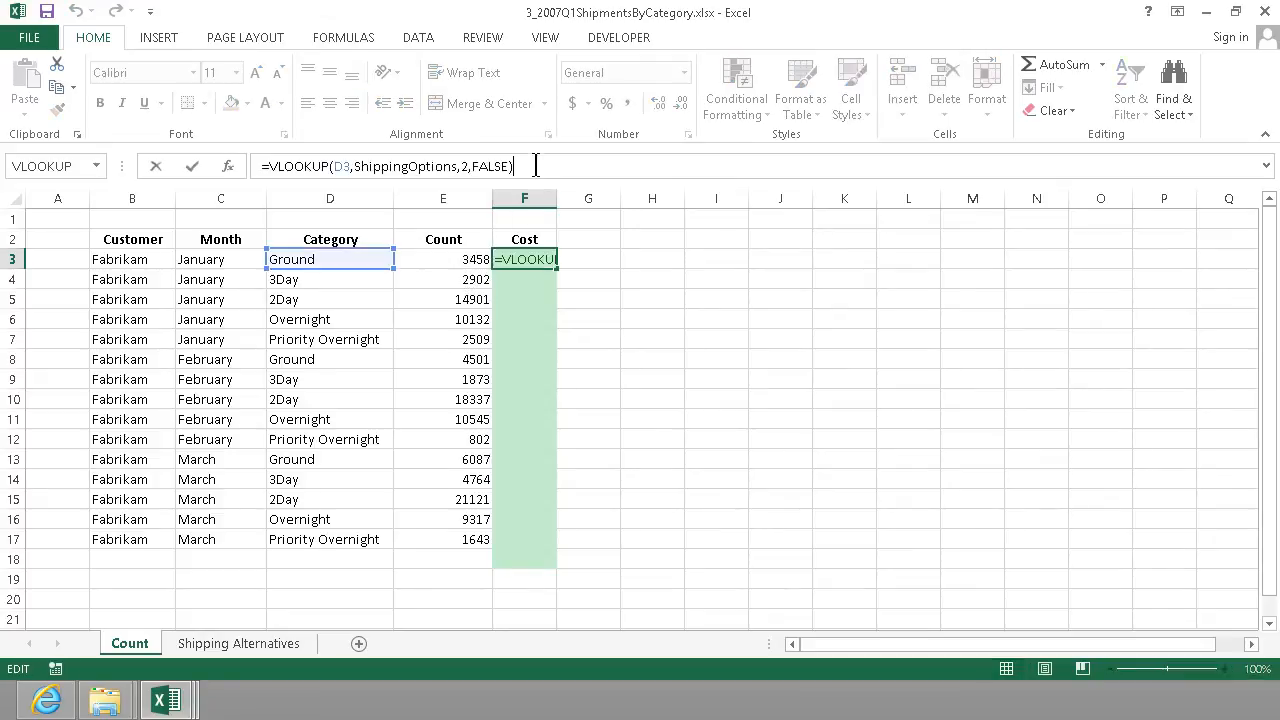
{"action": "type", "text": "*"}
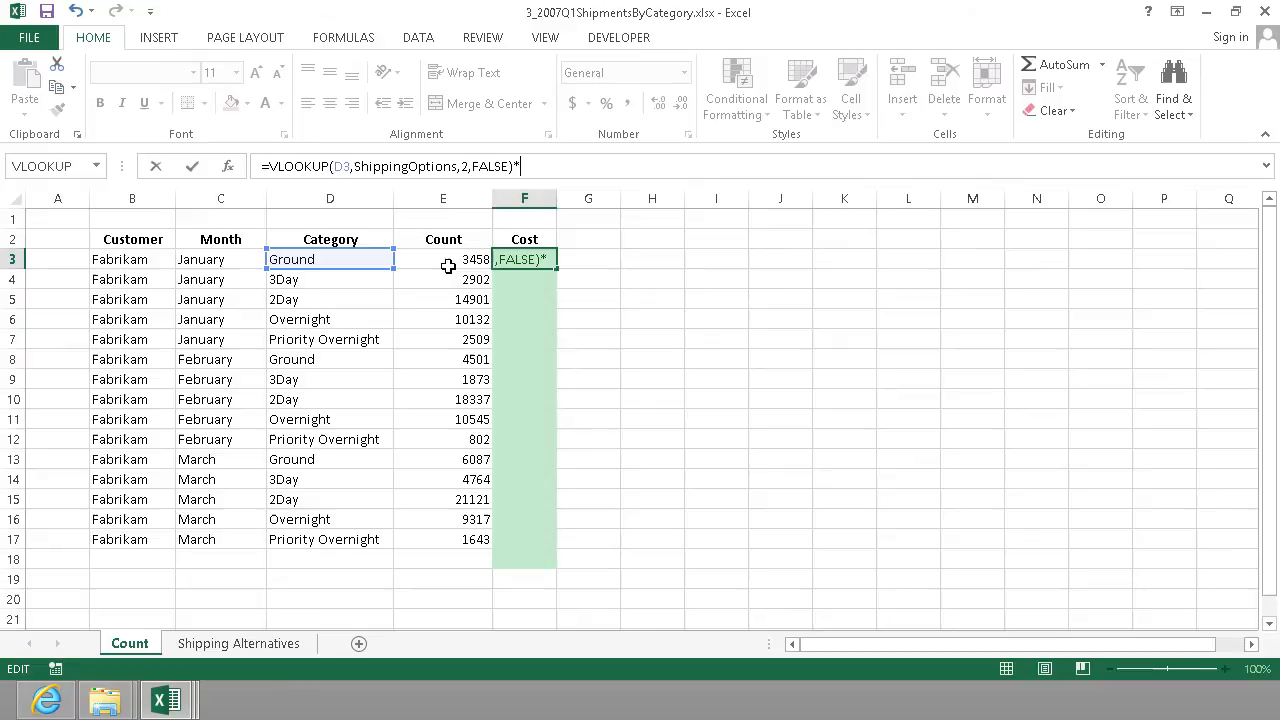
{"action": "left_click", "coordinate": [443, 259]}
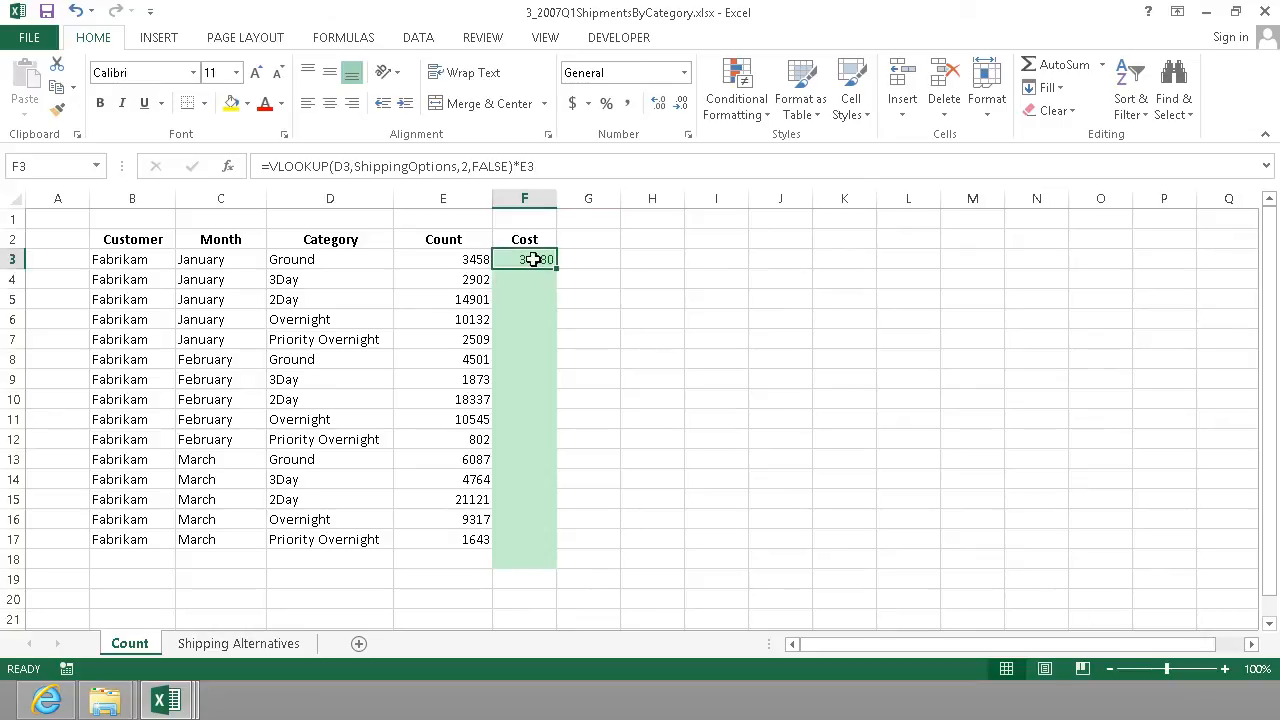
{"action": "left_click_drag", "start_coordinate": [524, 259], "coordinate": [540, 538]}
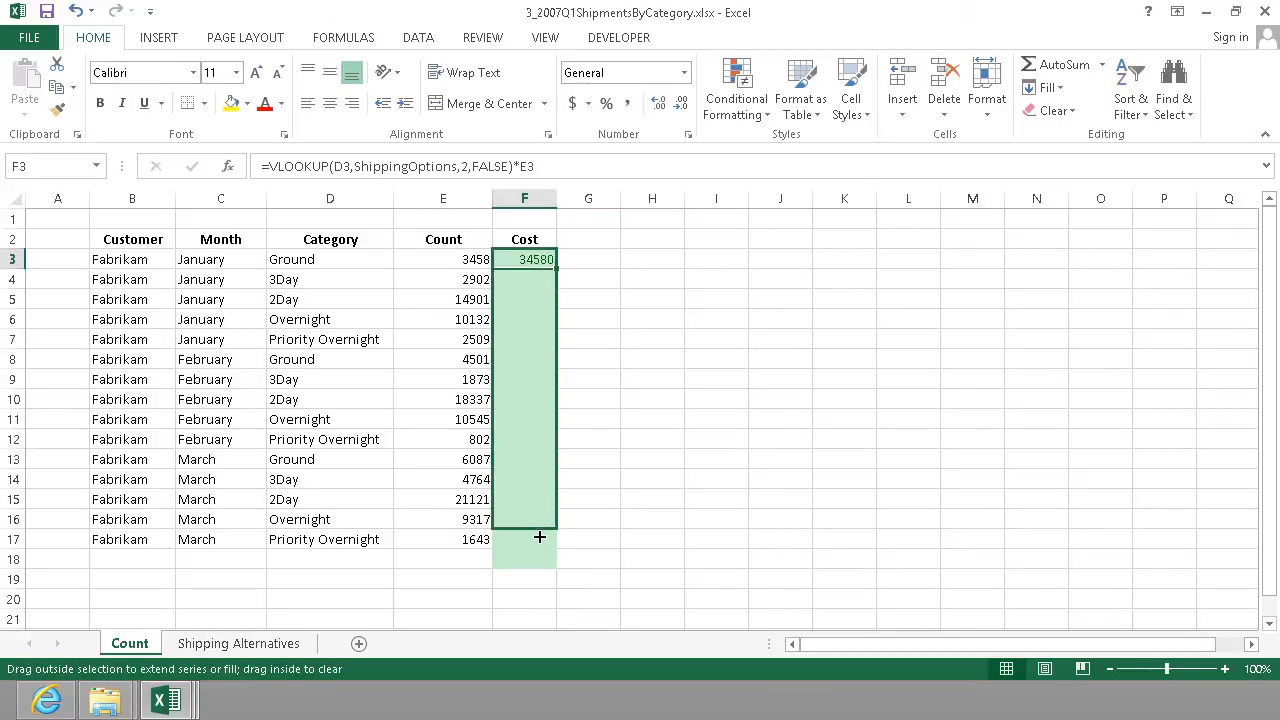
{"action": "left_click_drag", "start_coordinate": [540, 259], "coordinate": [524, 539]}
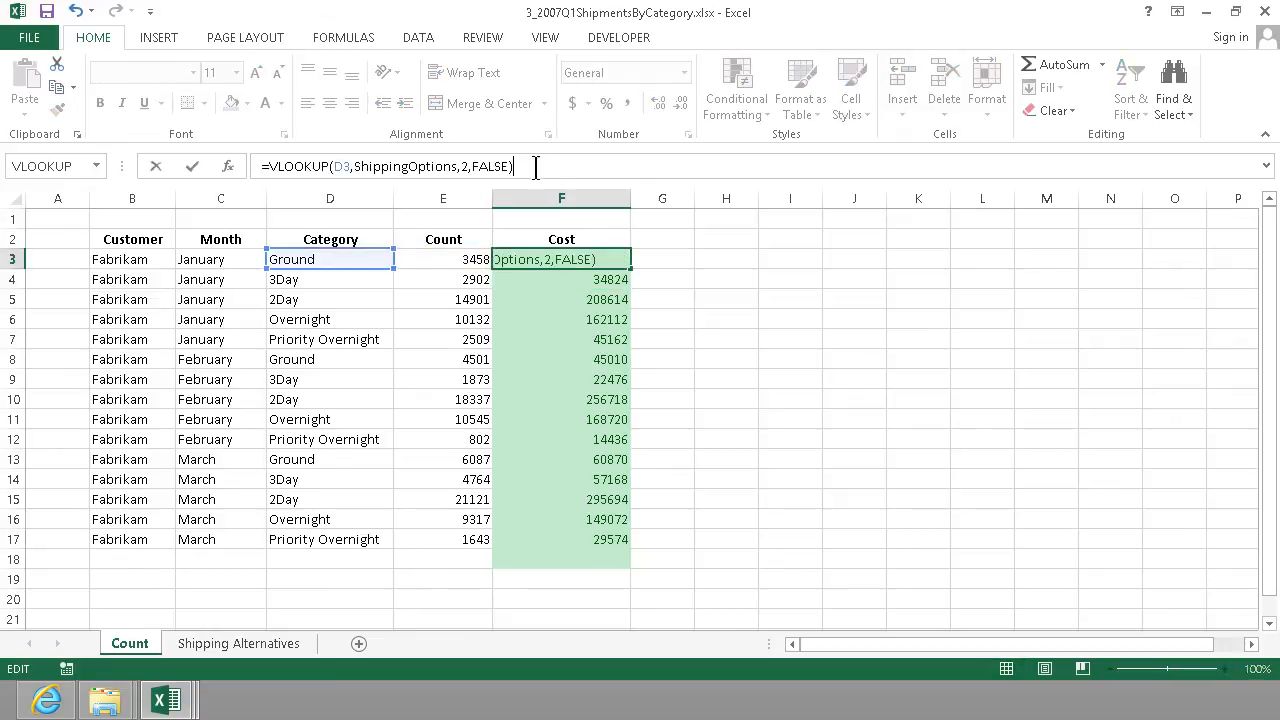
{"action": "key", "text": "enter"}
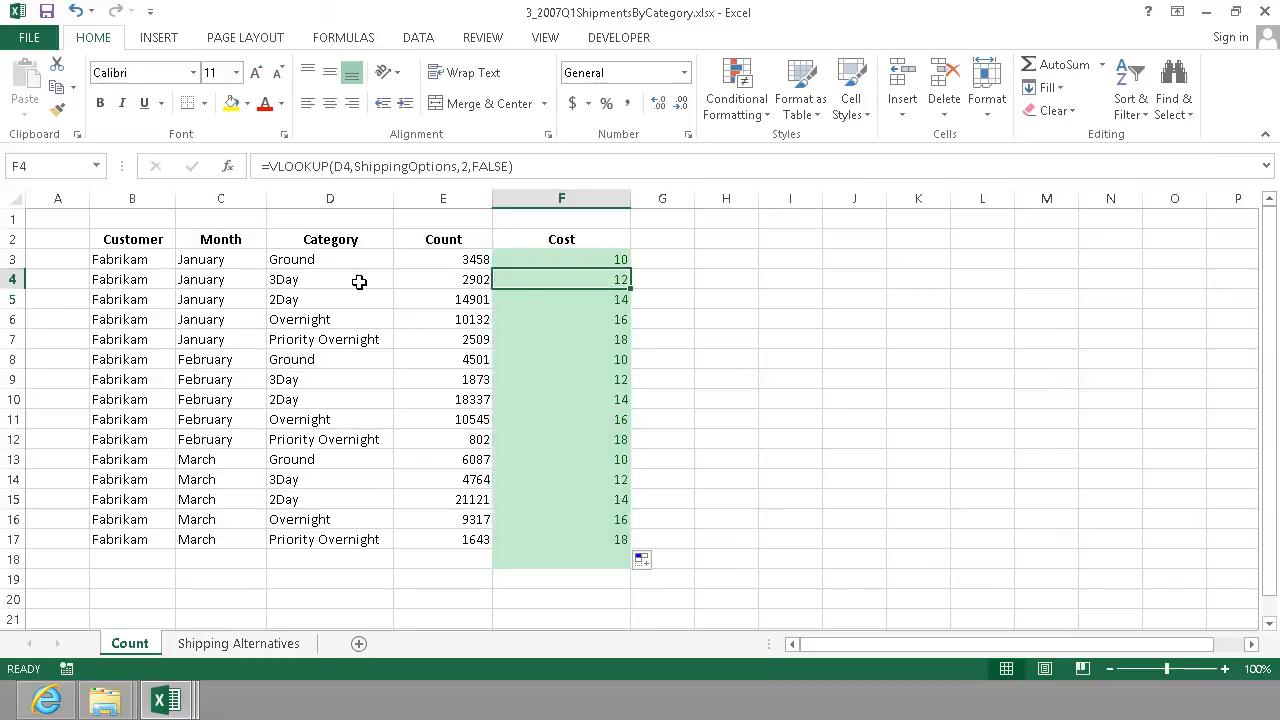
Check the 2Day row against Shipping Alternatives and multiply the lookup by E3
{"action": "left_click", "coordinate": [561, 299]}
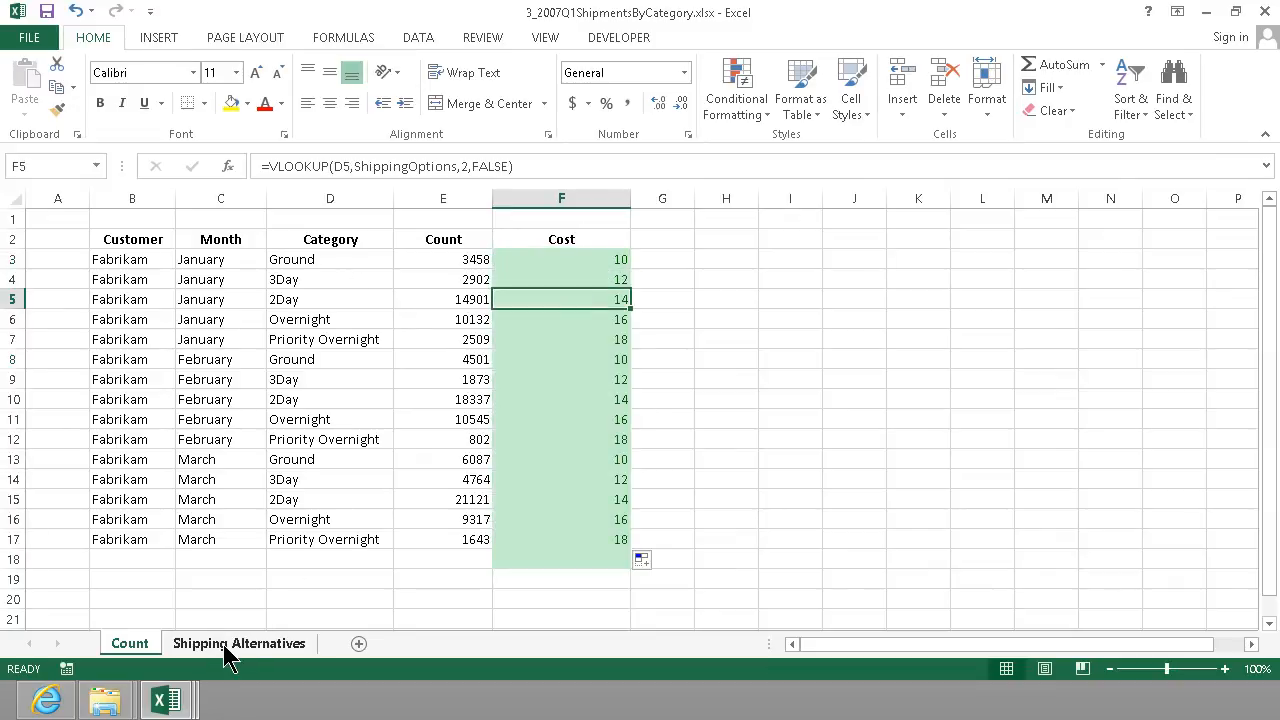
{"action": "left_click", "coordinate": [239, 643]}
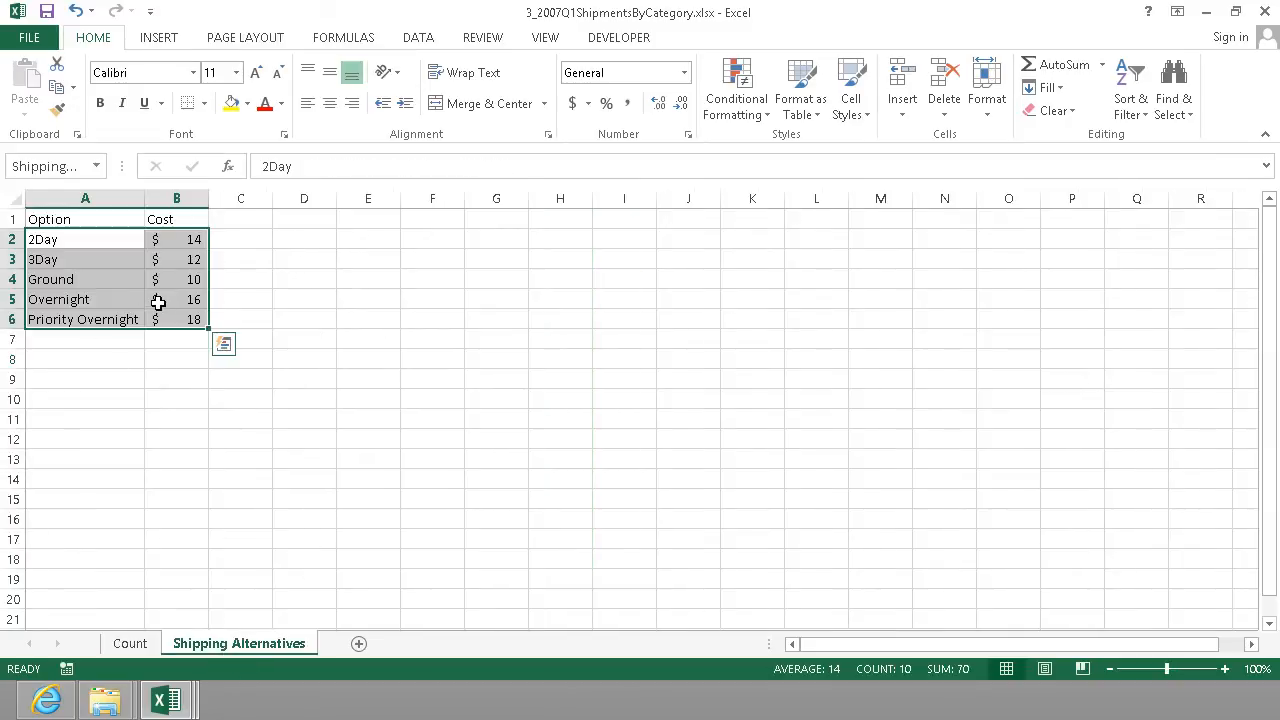
{"action": "left_click", "coordinate": [129, 643]}
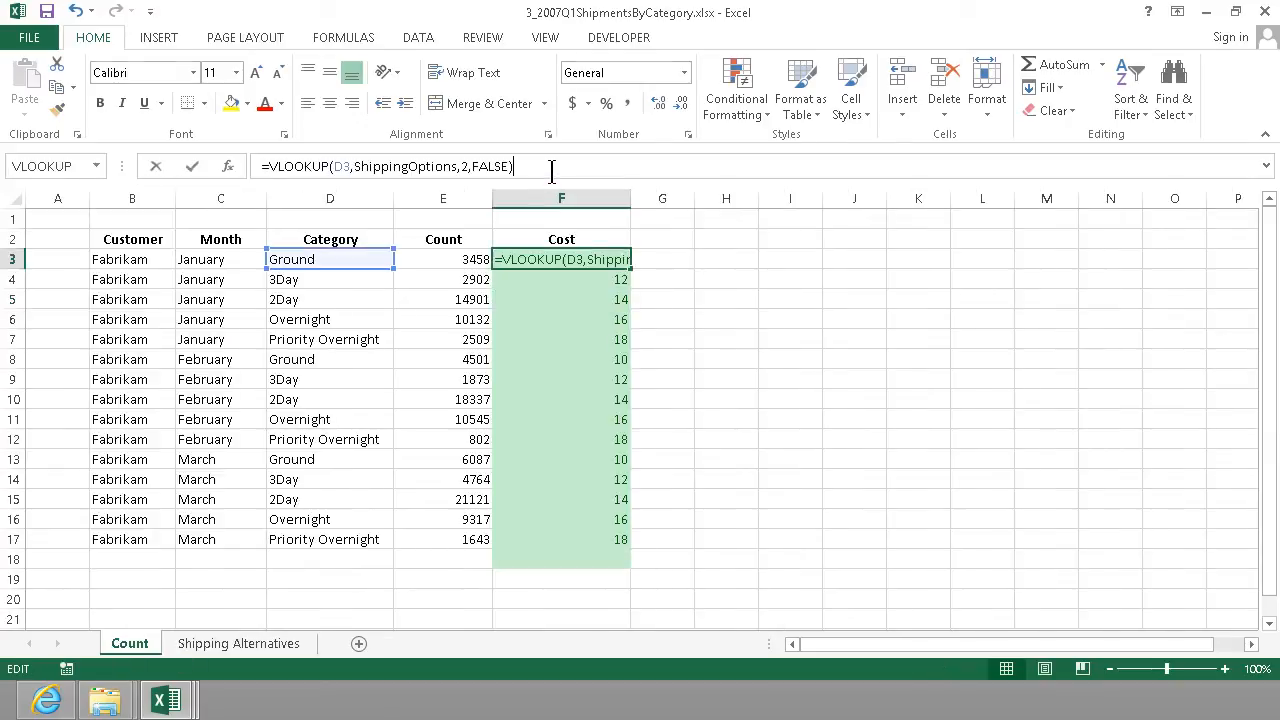
{"action": "type", "text": "*"}
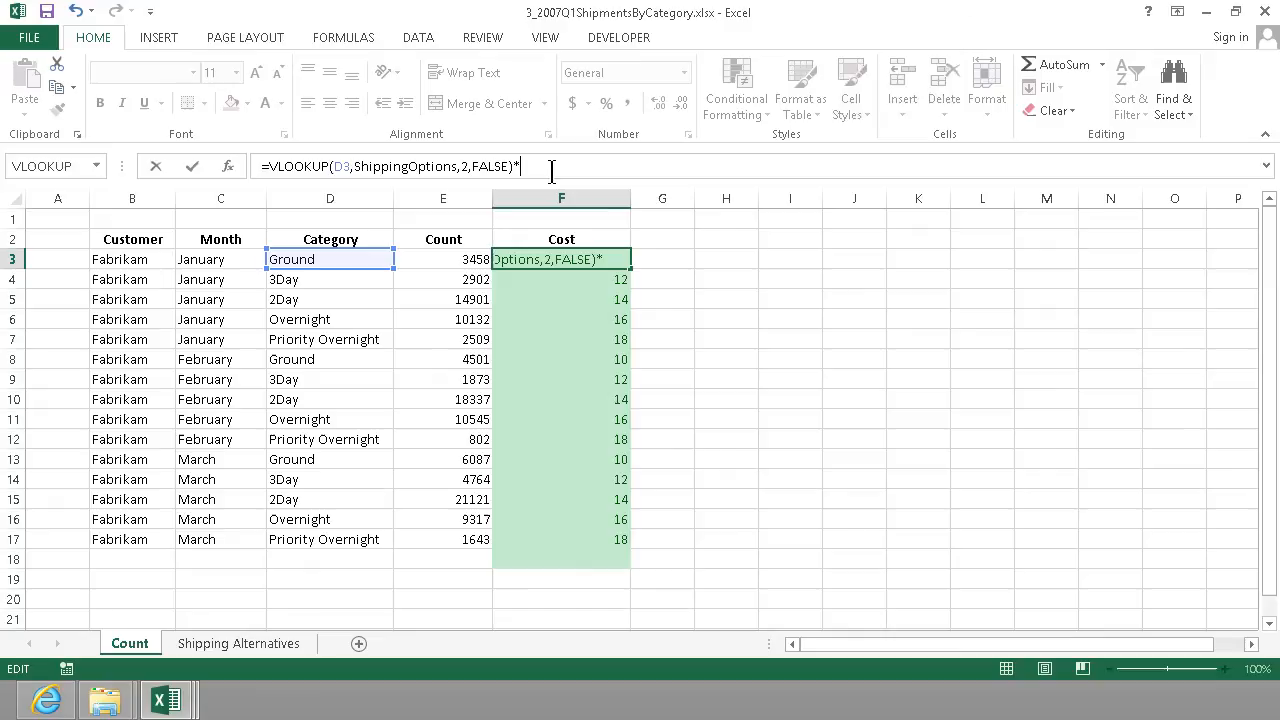
{"action": "left_click", "coordinate": [442, 259]}
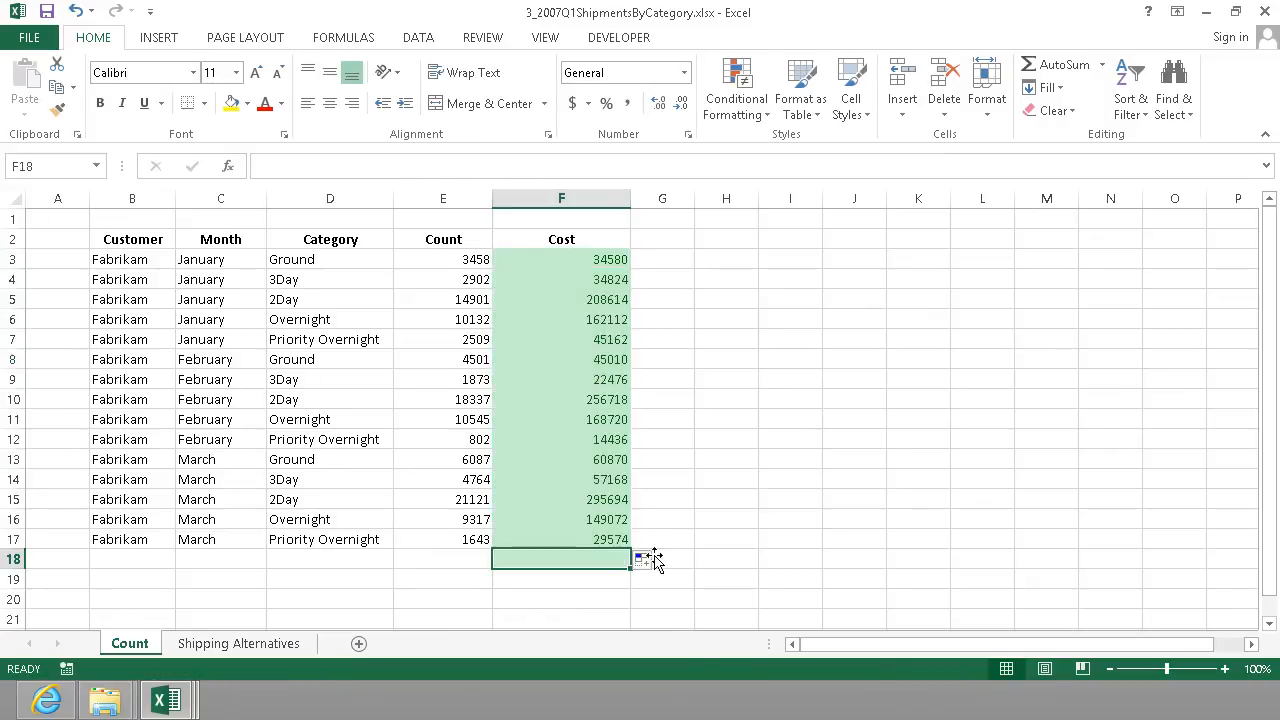
AutoSum the costs into F18 and apply Accounting ($) format to the Cost column
{"action": "left_click", "coordinate": [1056, 64]}
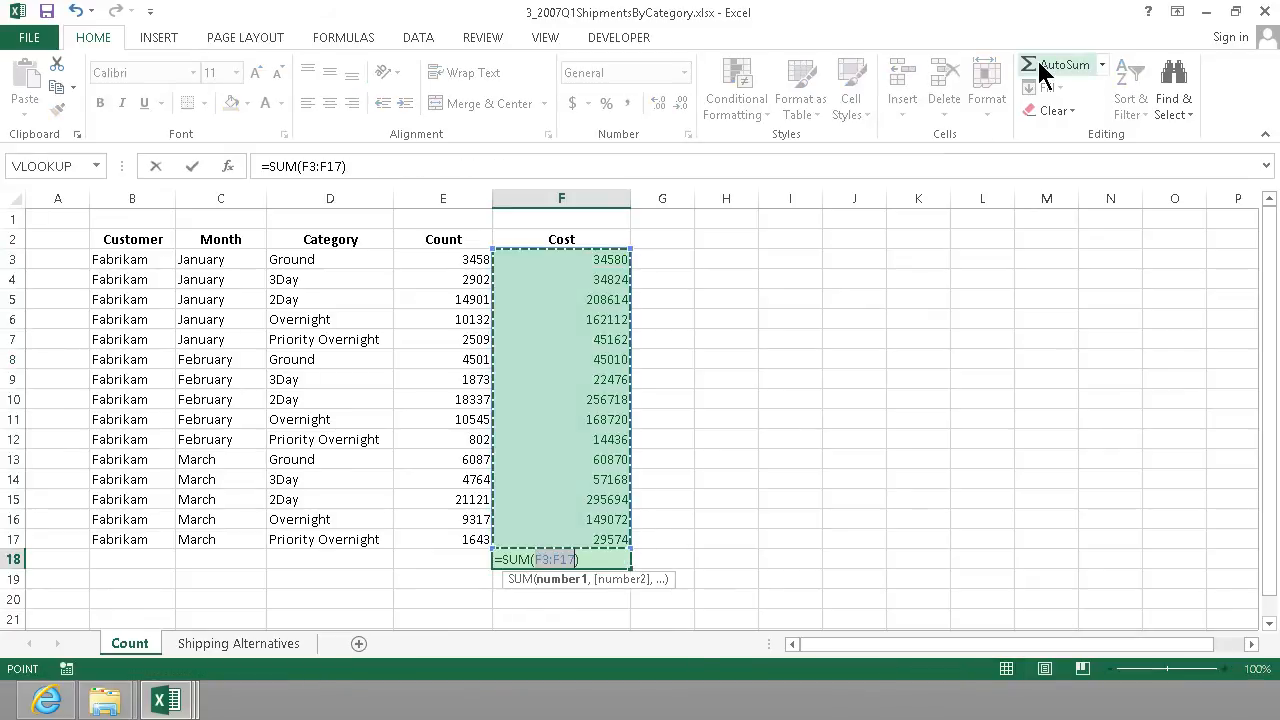
{"action": "key", "text": "Enter"}
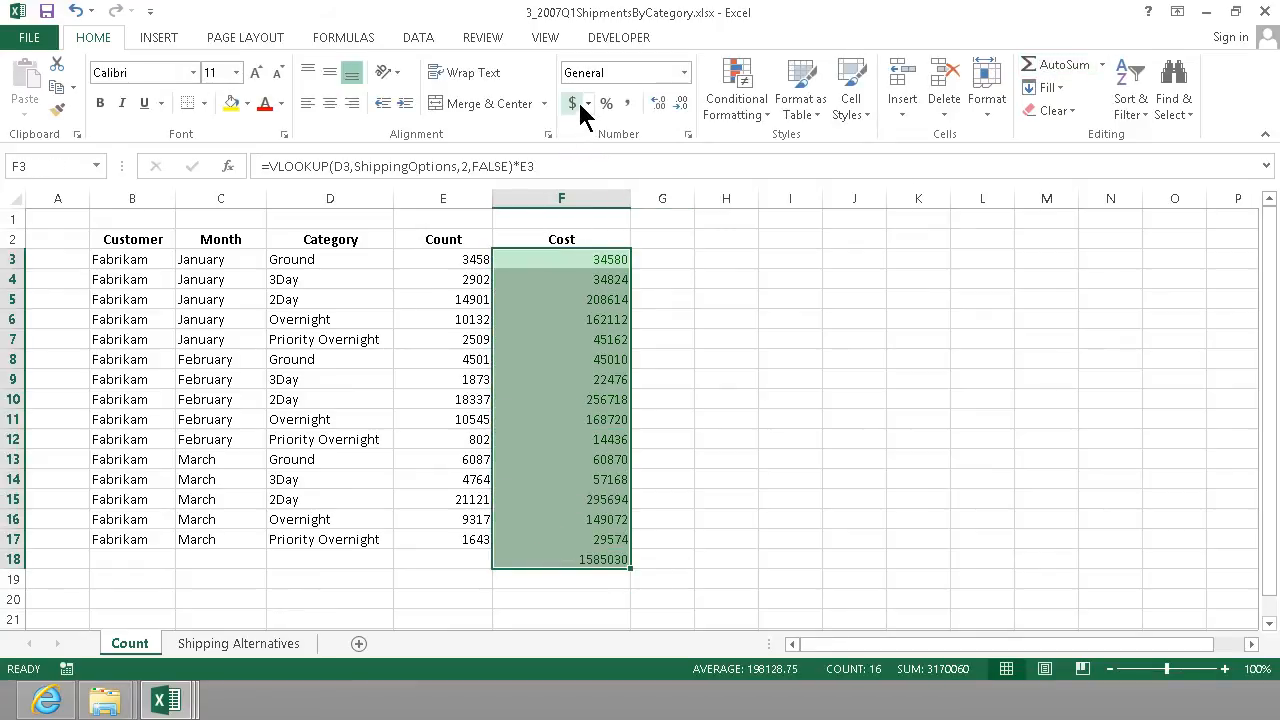
{"action": "left_click", "coordinate": [570, 103]}
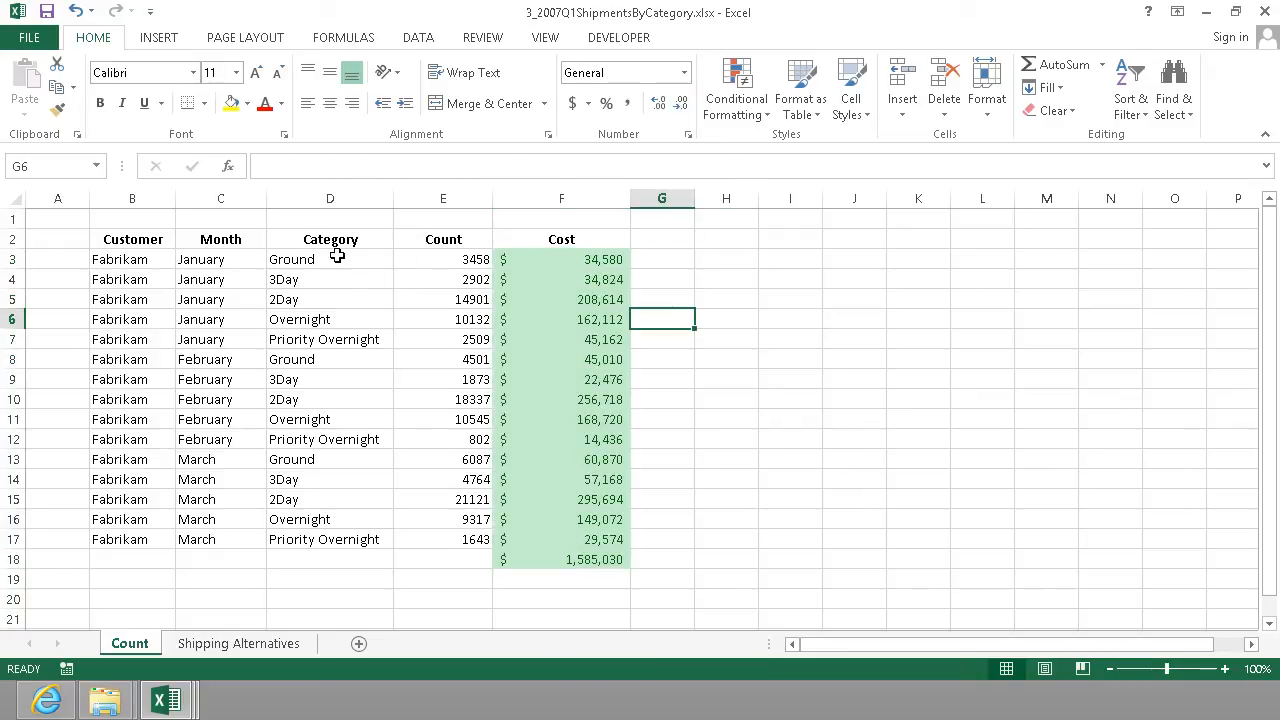
{"action": "left_click", "coordinate": [330, 259]}
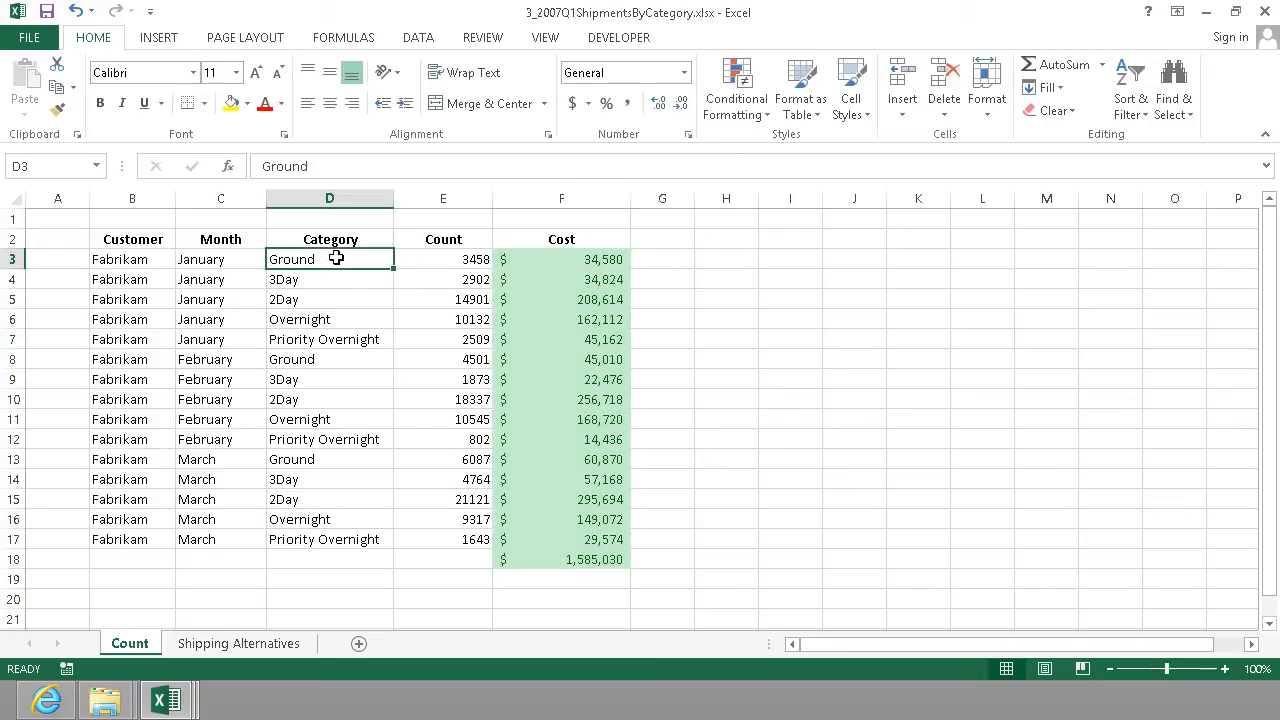
{"action": "double_click", "coordinate": [291, 259]}
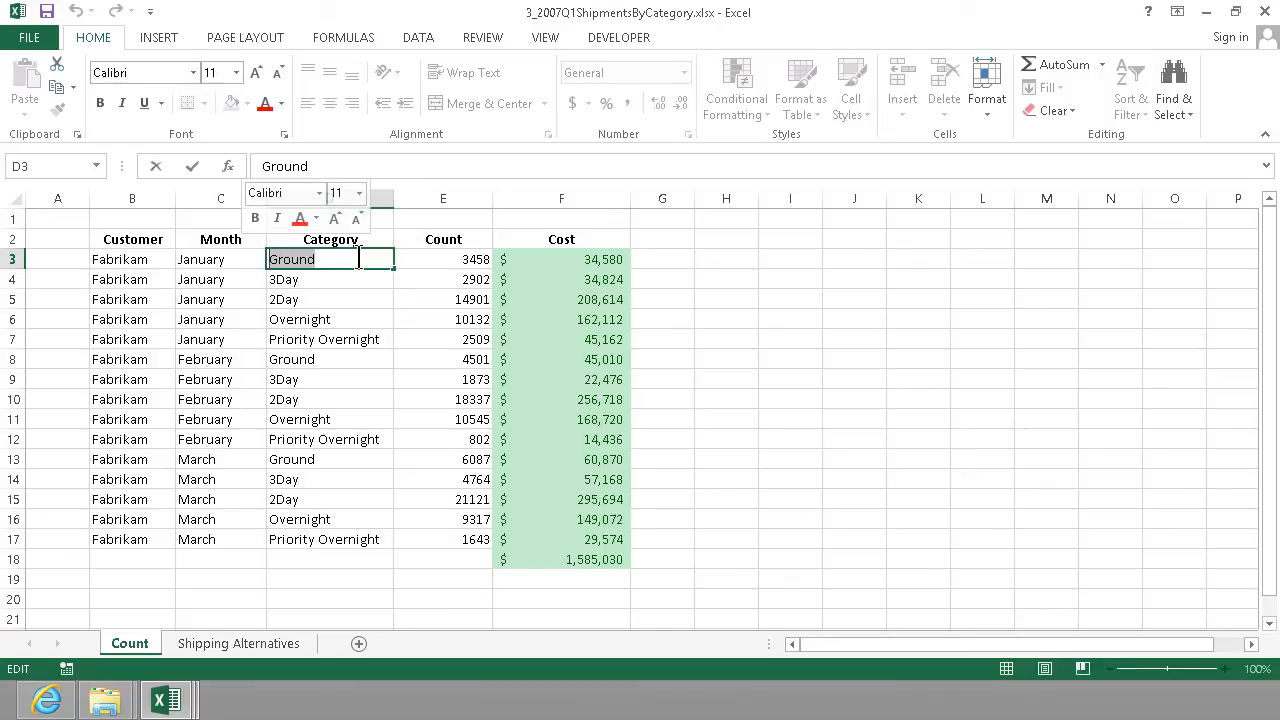
{"action": "type", "text": "Flight"}
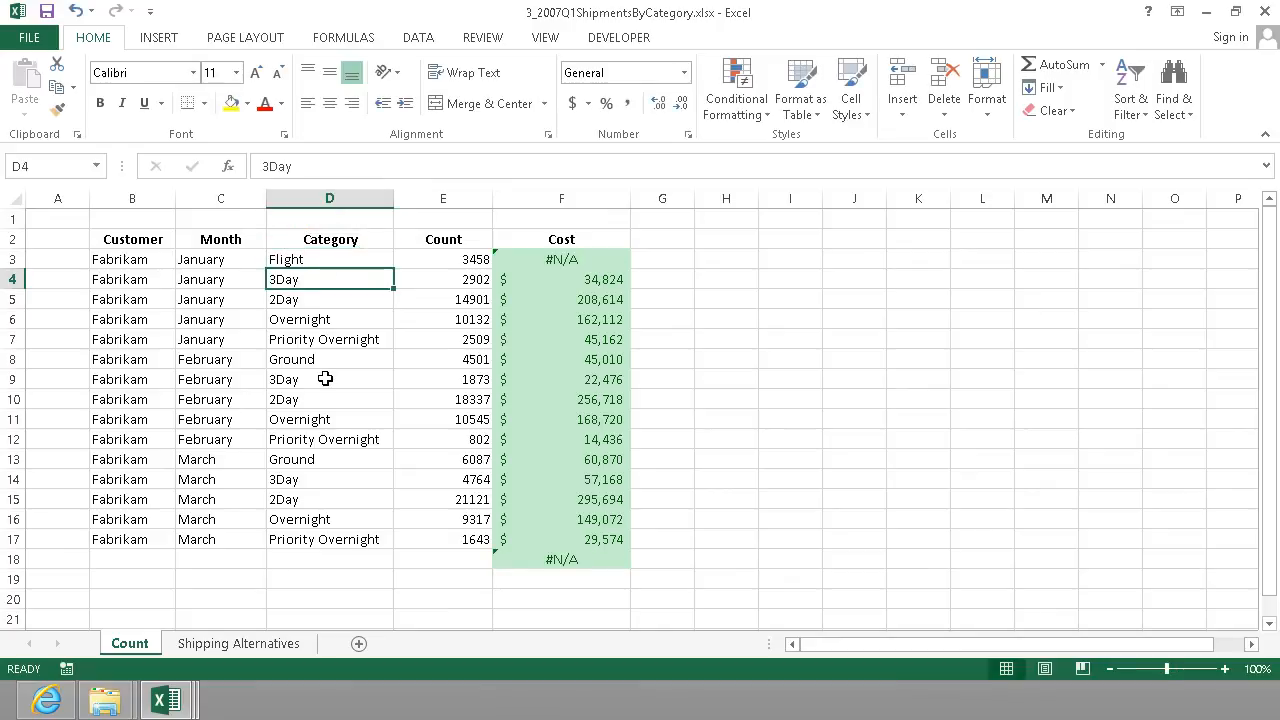
{"action": "mouse_move", "coordinate": [566, 560]}
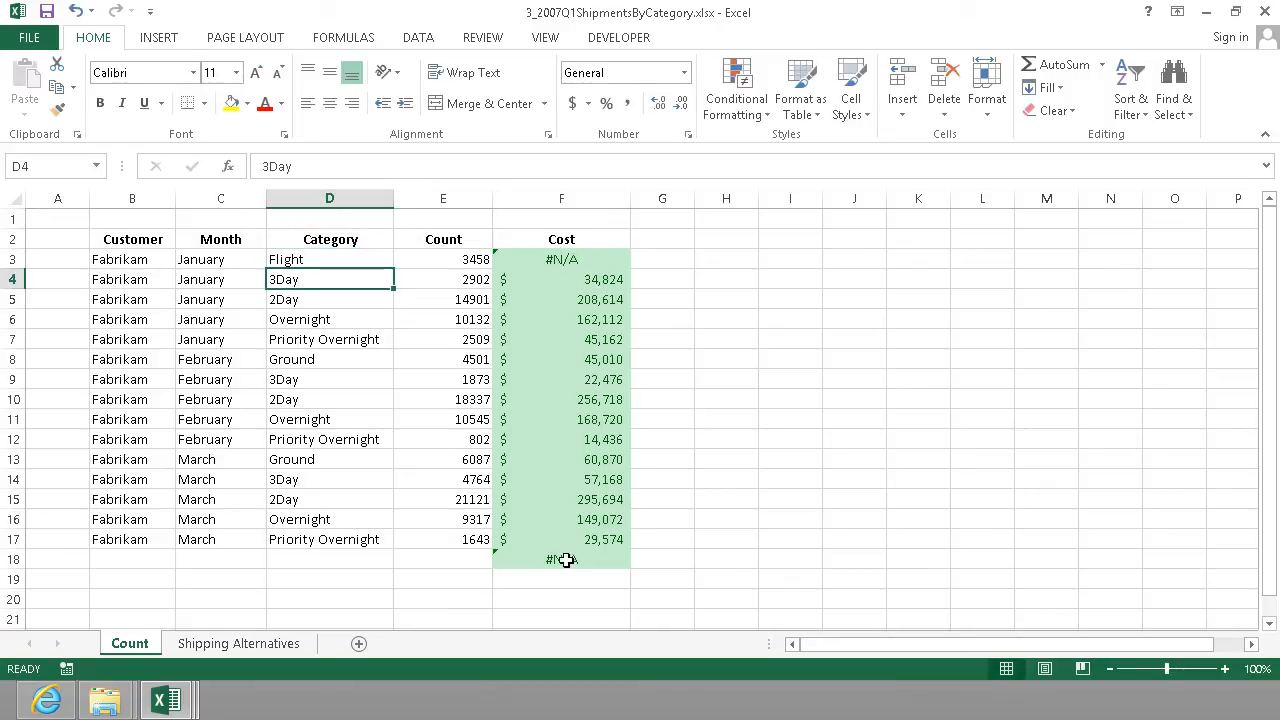
{"action": "mouse_move", "coordinate": [550, 483]}
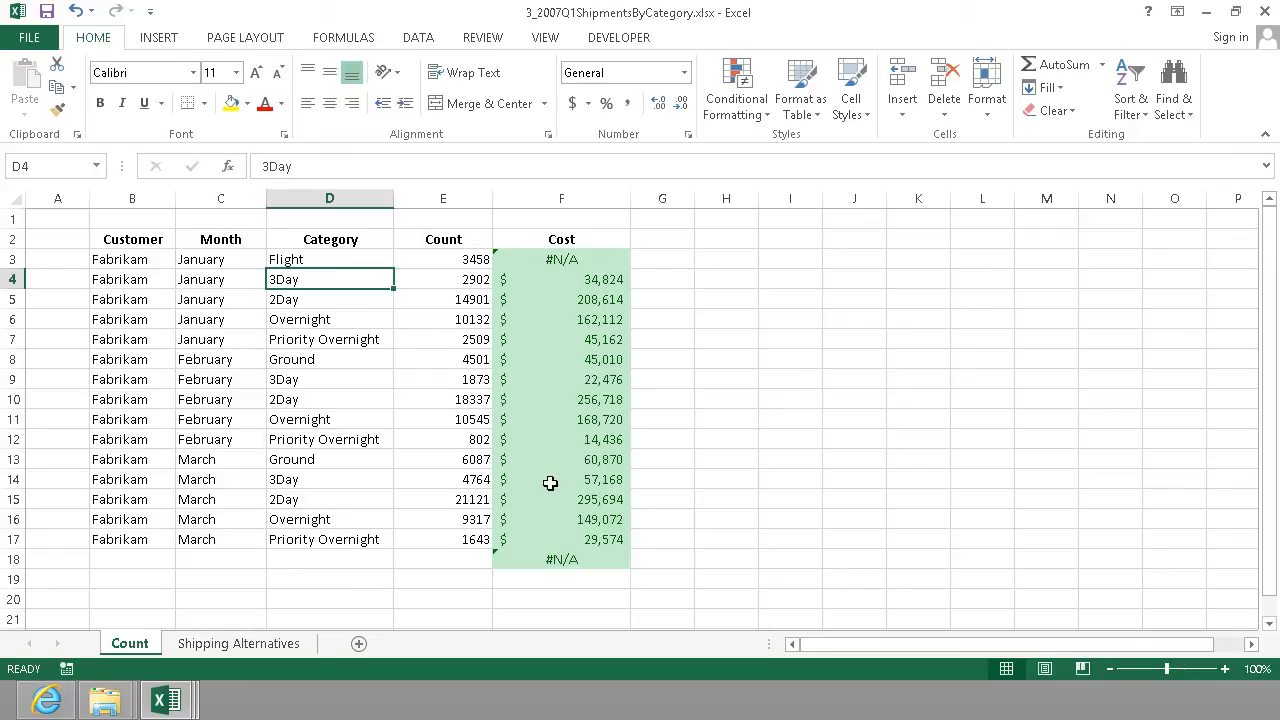
{"action": "mouse_move", "coordinate": [508, 315]}
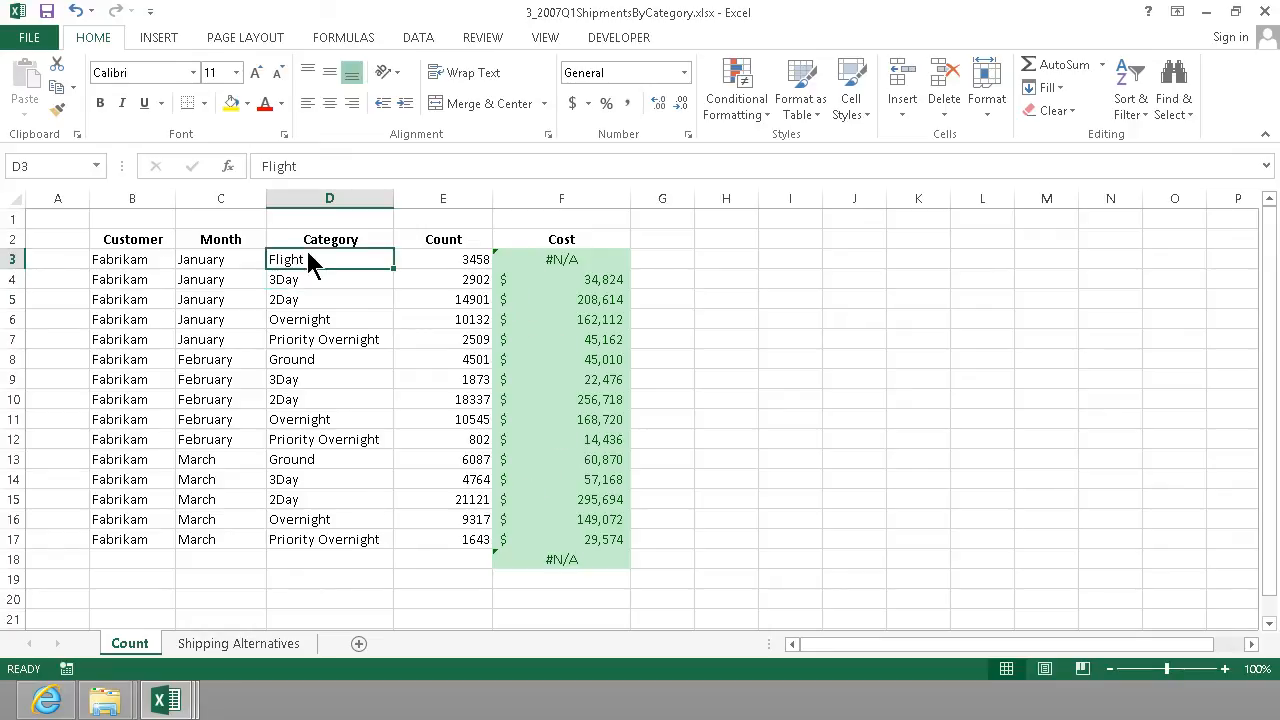
{"action": "type", "text": "Ground"}
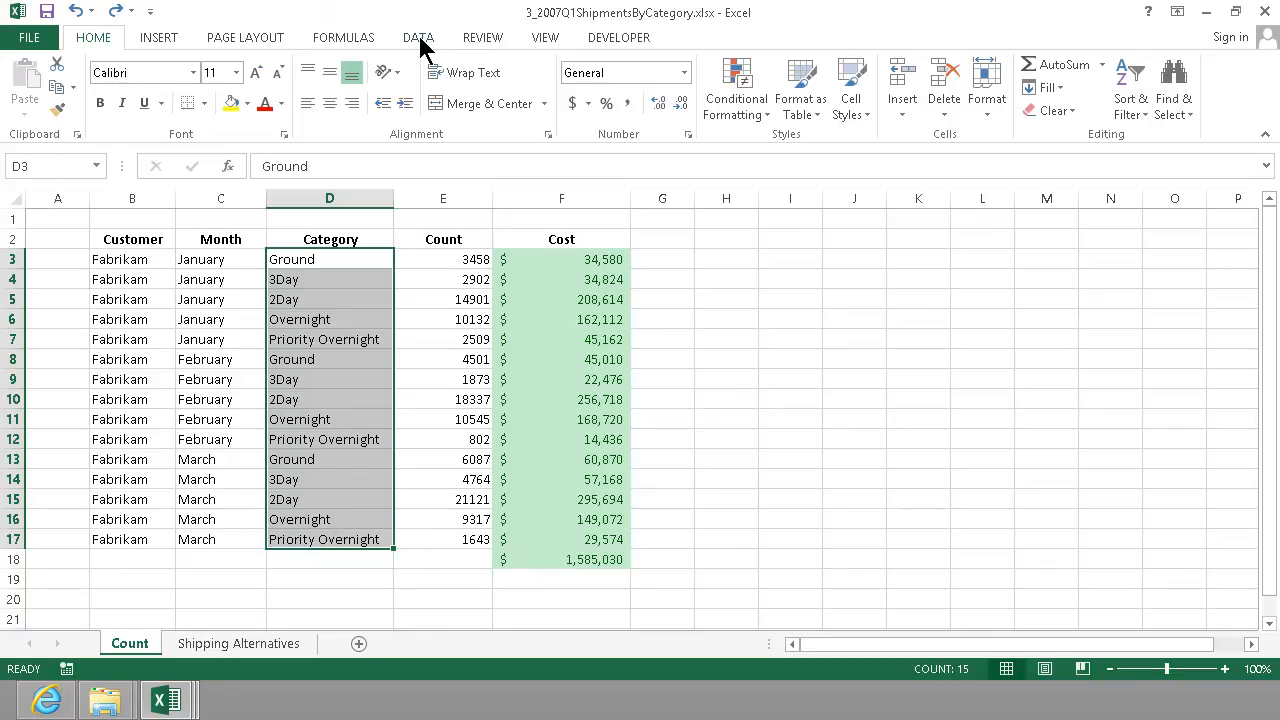
Give D3:D17 List validation sourced from 'Shipping Alternatives'!$A$2:$A$6
{"action": "left_click", "coordinate": [418, 37]}
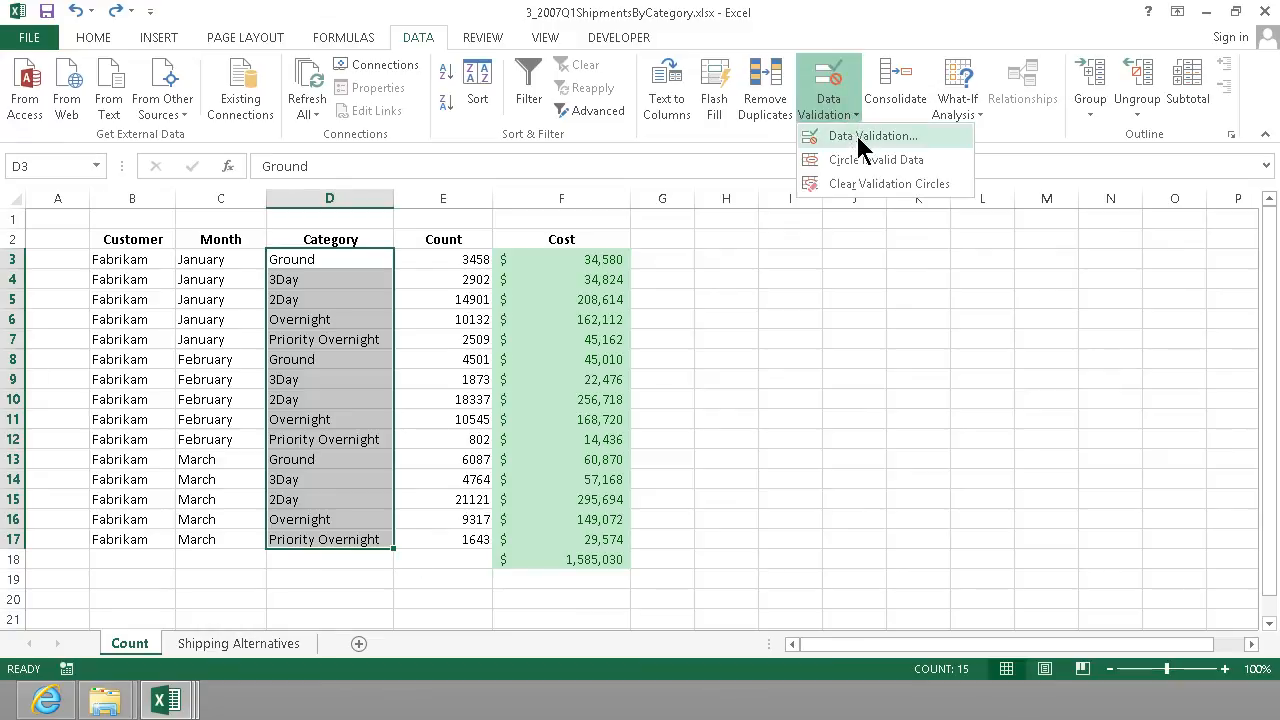
{"action": "left_click", "coordinate": [871, 135]}
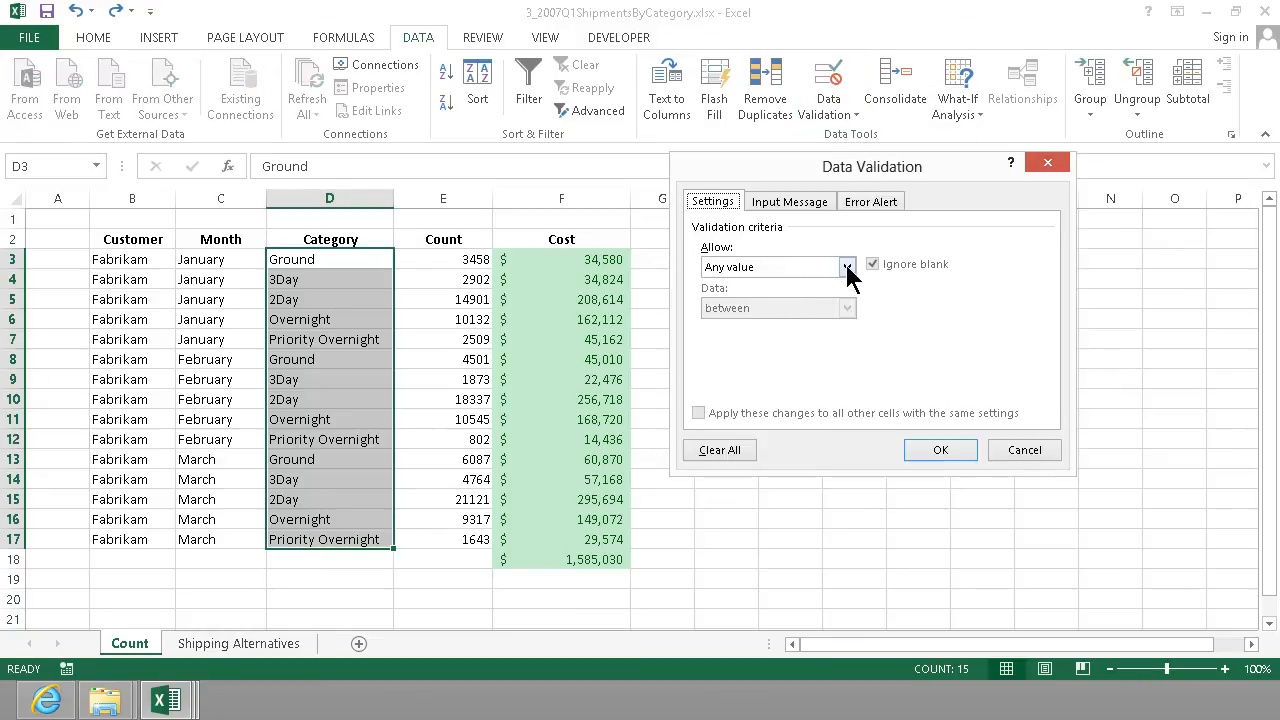
{"action": "left_click", "coordinate": [847, 267]}
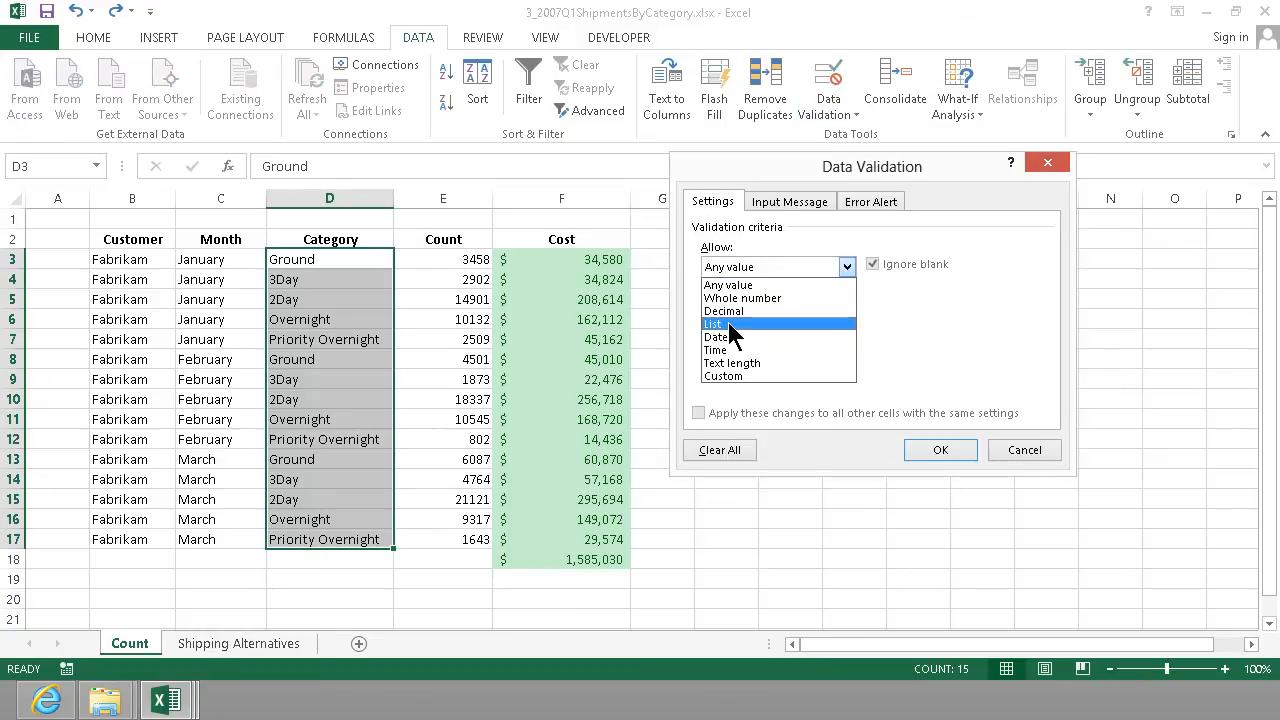
{"action": "left_click", "coordinate": [714, 323]}
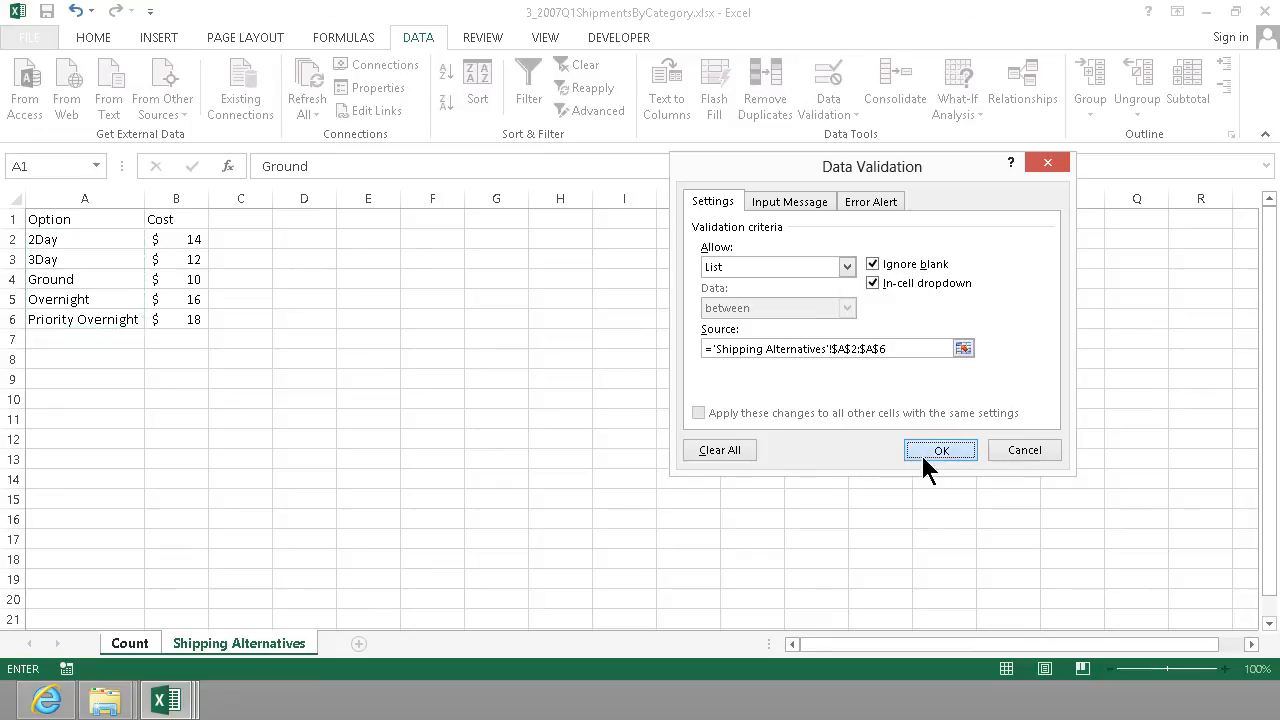
{"action": "left_click", "coordinate": [940, 449]}
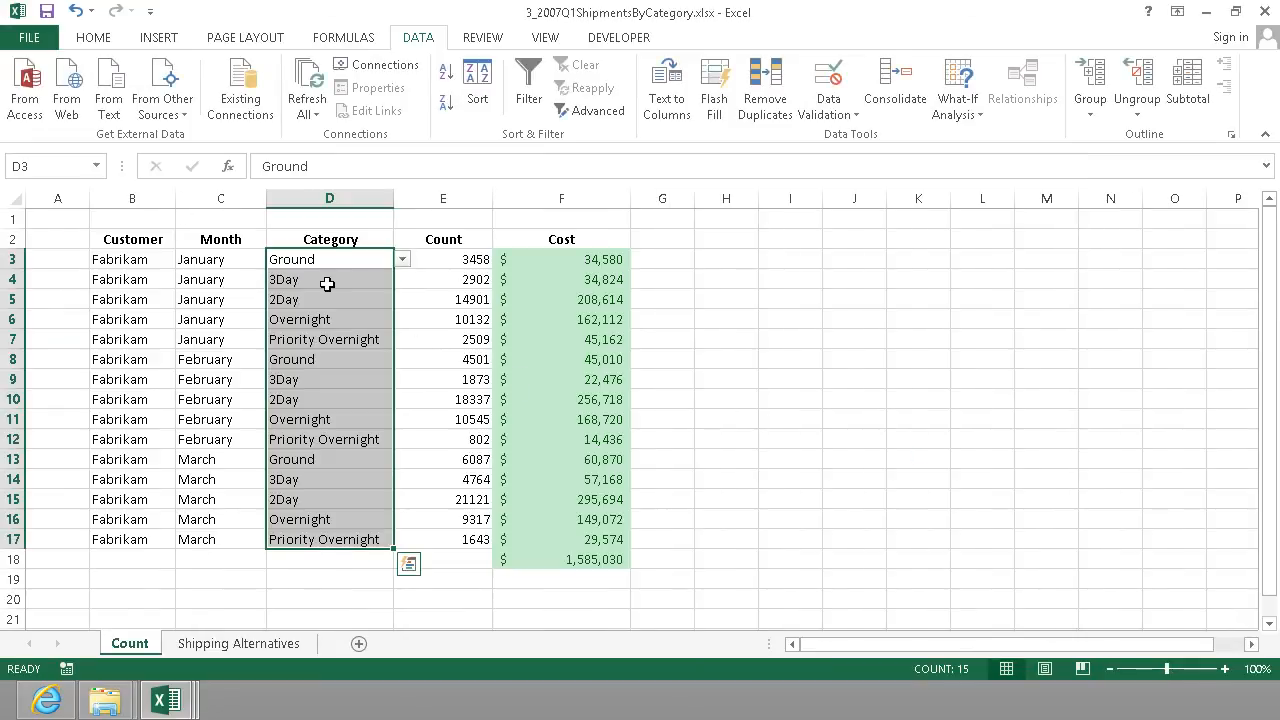
Pick Overnight for D4 and 3Day for D5 from the dropdowns, then open D3's list
{"action": "left_click", "coordinate": [402, 279]}
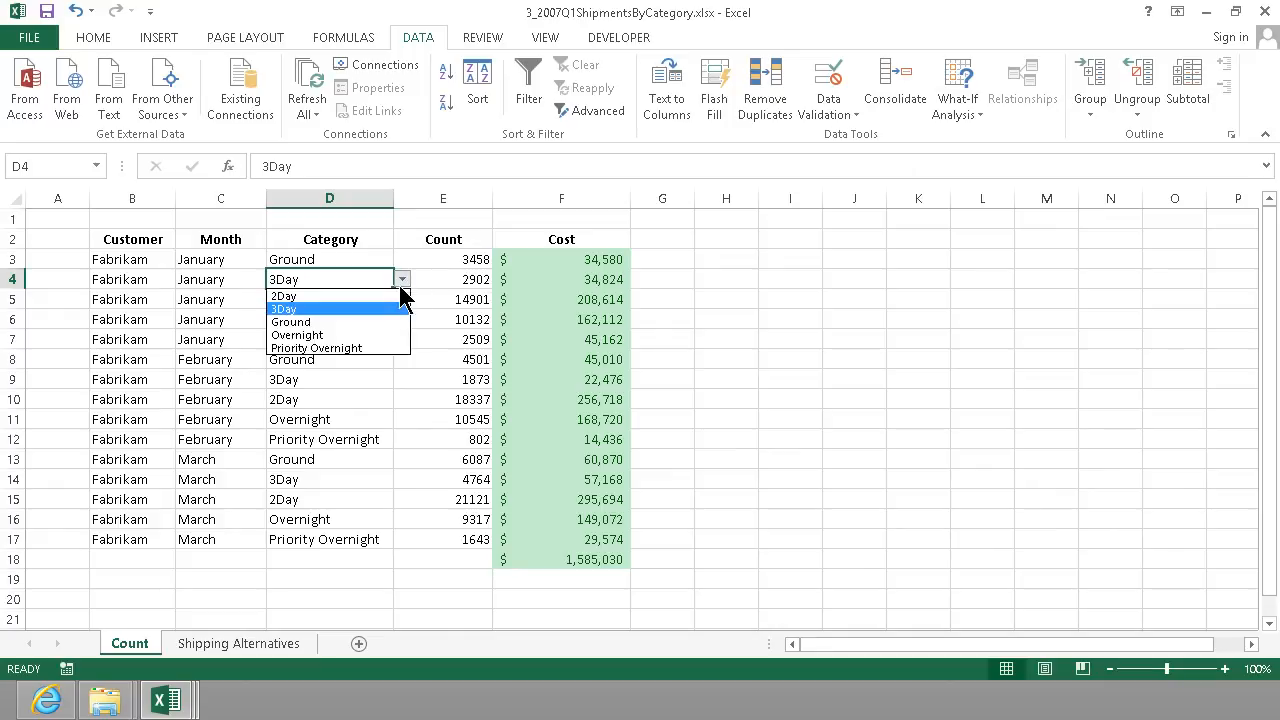
{"action": "left_click", "coordinate": [291, 321]}
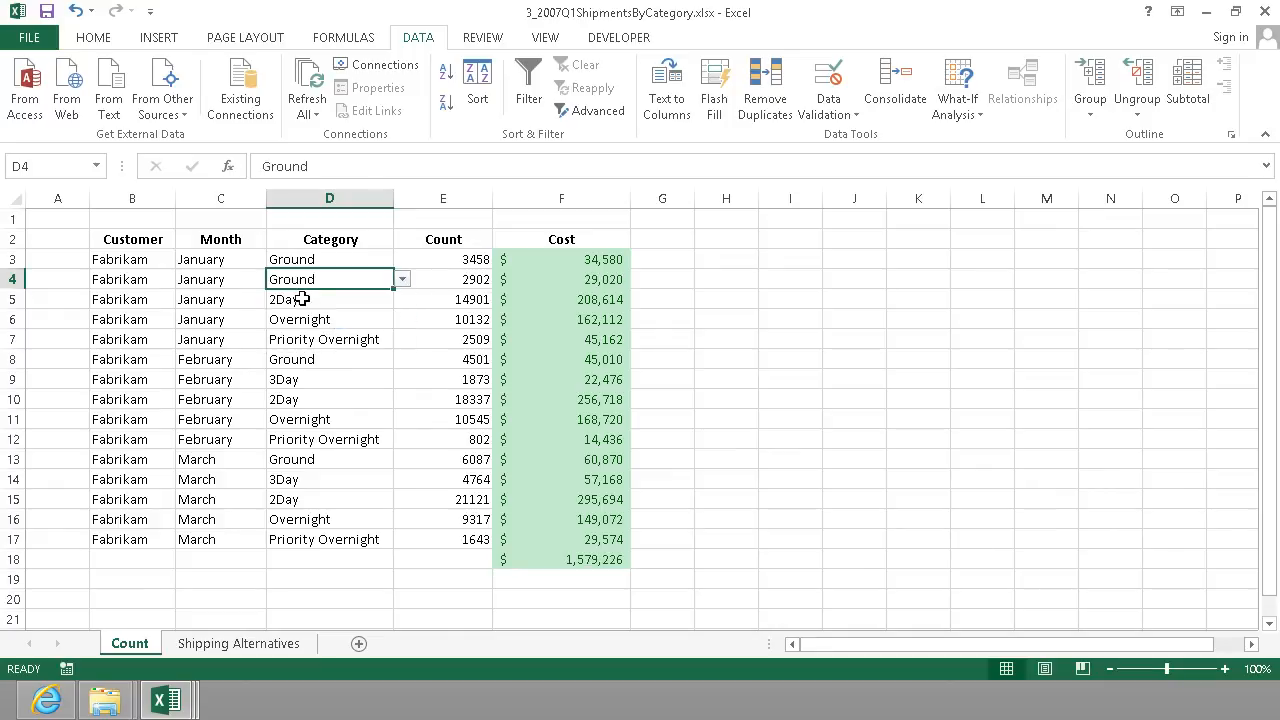
{"action": "left_click", "coordinate": [330, 299]}
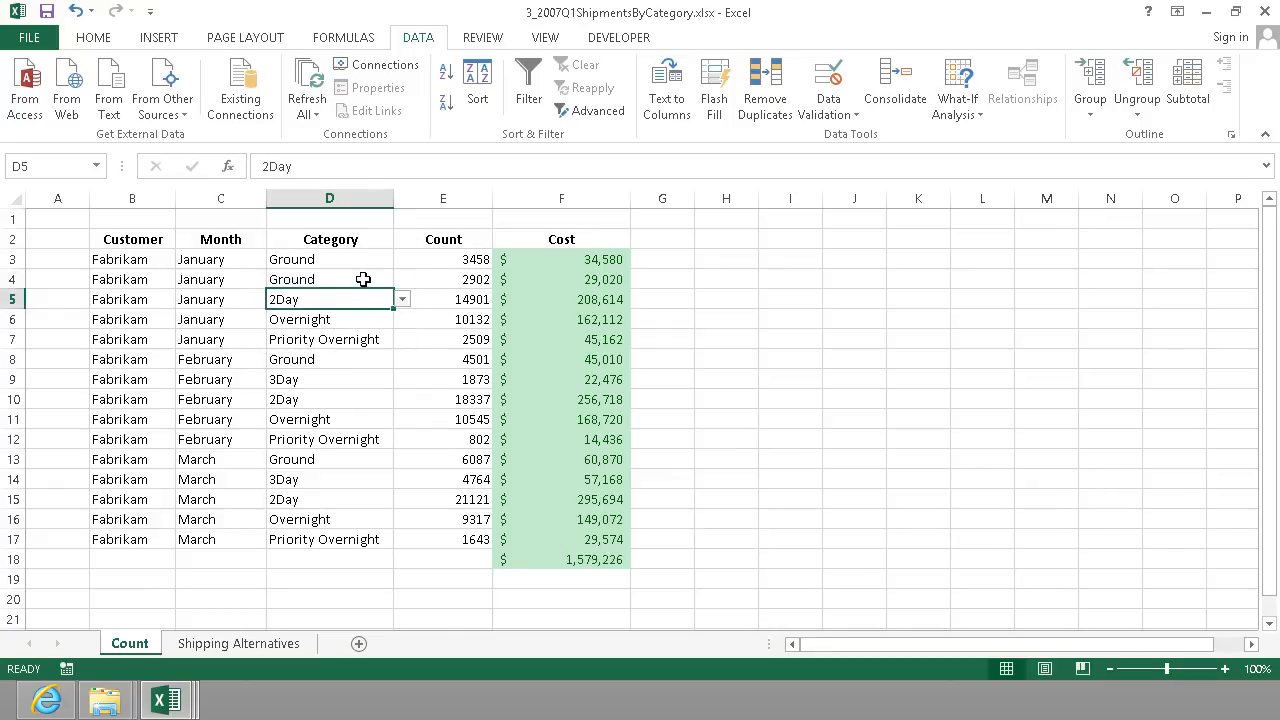
{"action": "left_click", "coordinate": [402, 279]}
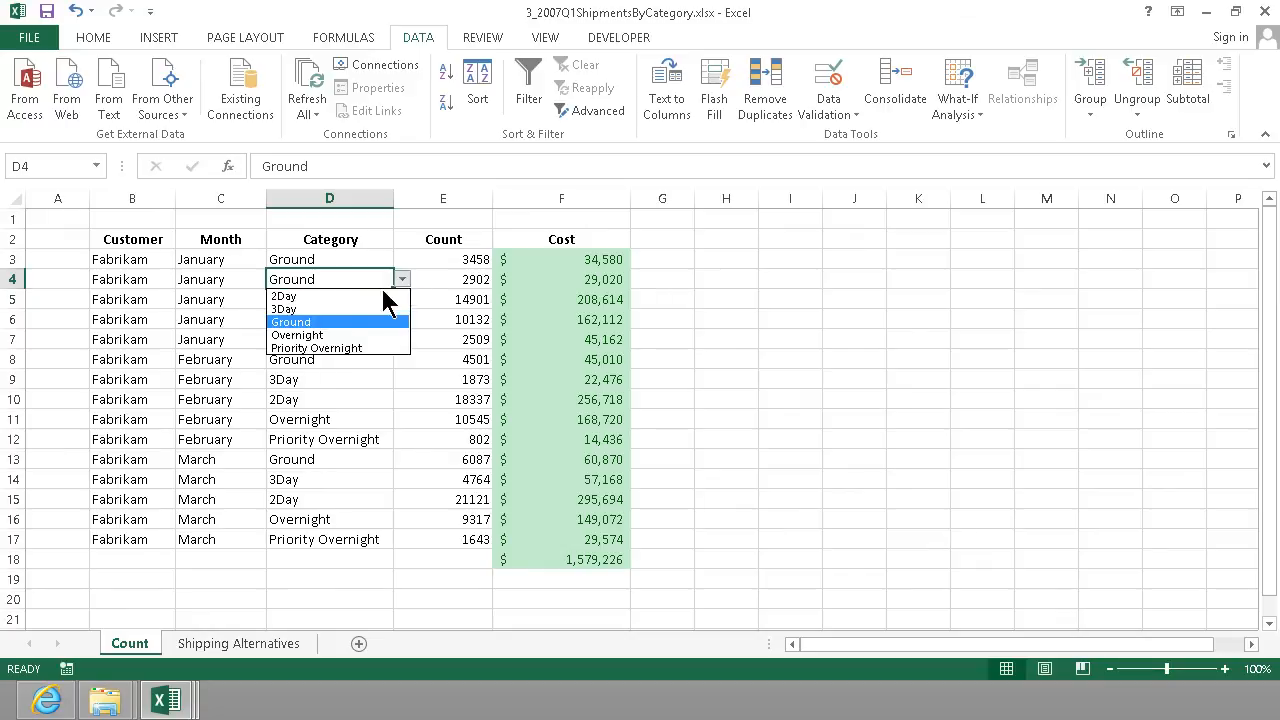
{"action": "left_click", "coordinate": [296, 335]}
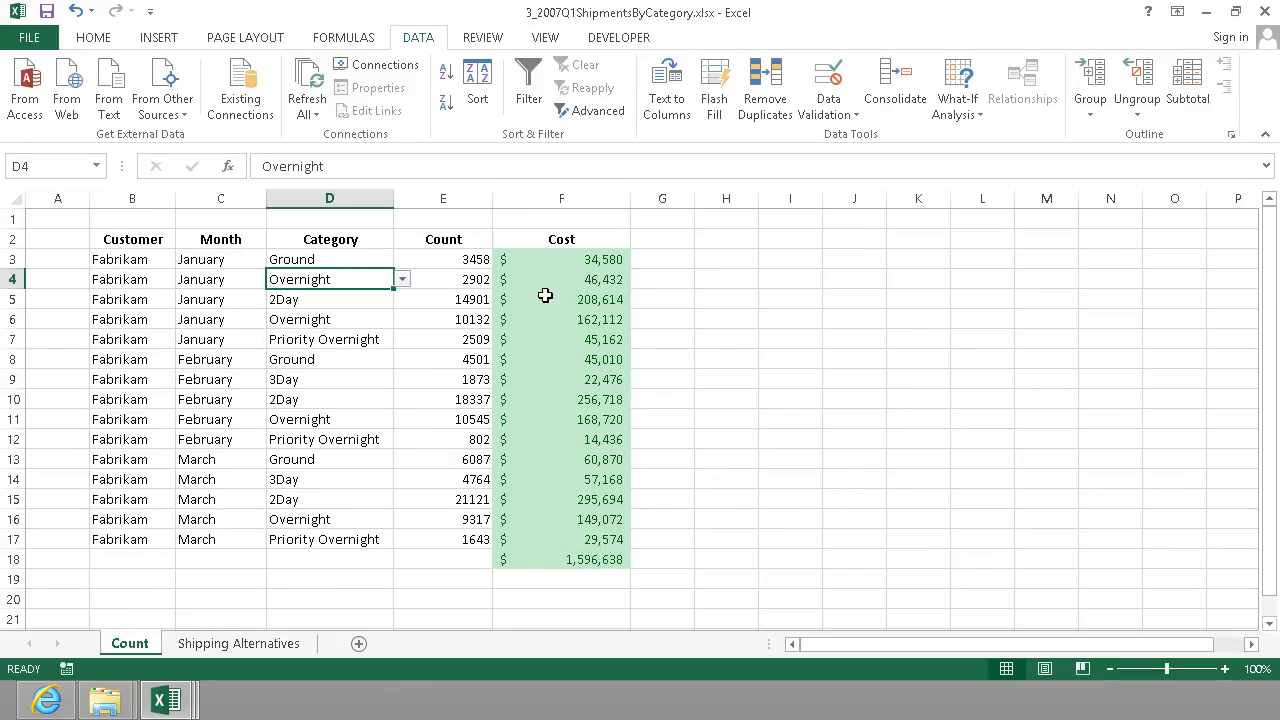
{"action": "left_click", "coordinate": [329, 299]}
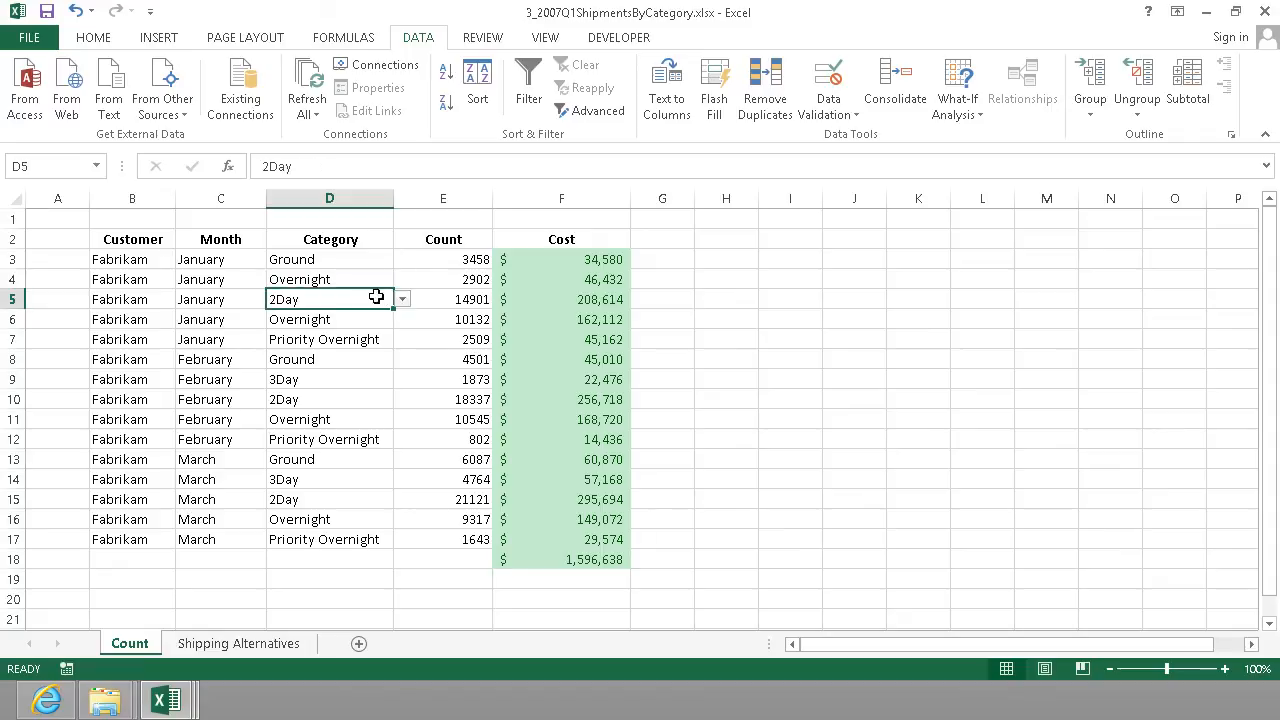
{"action": "left_click", "coordinate": [401, 299]}
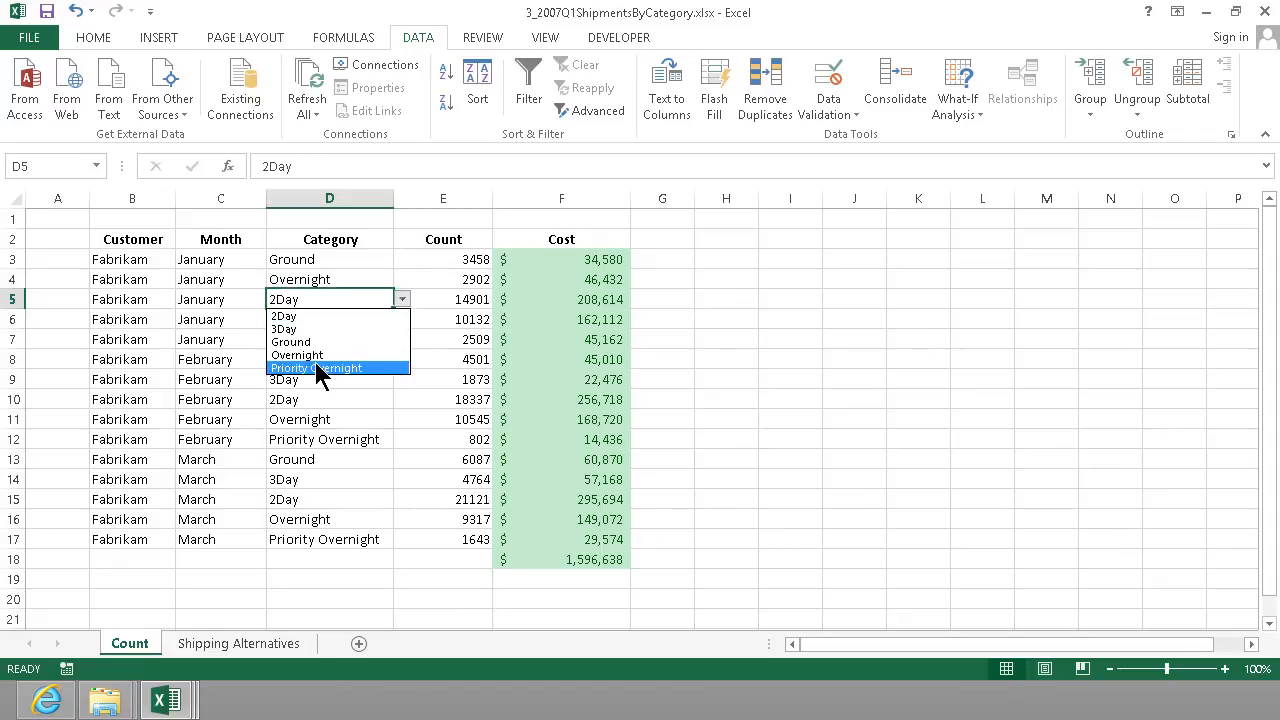
{"action": "left_click", "coordinate": [315, 368]}
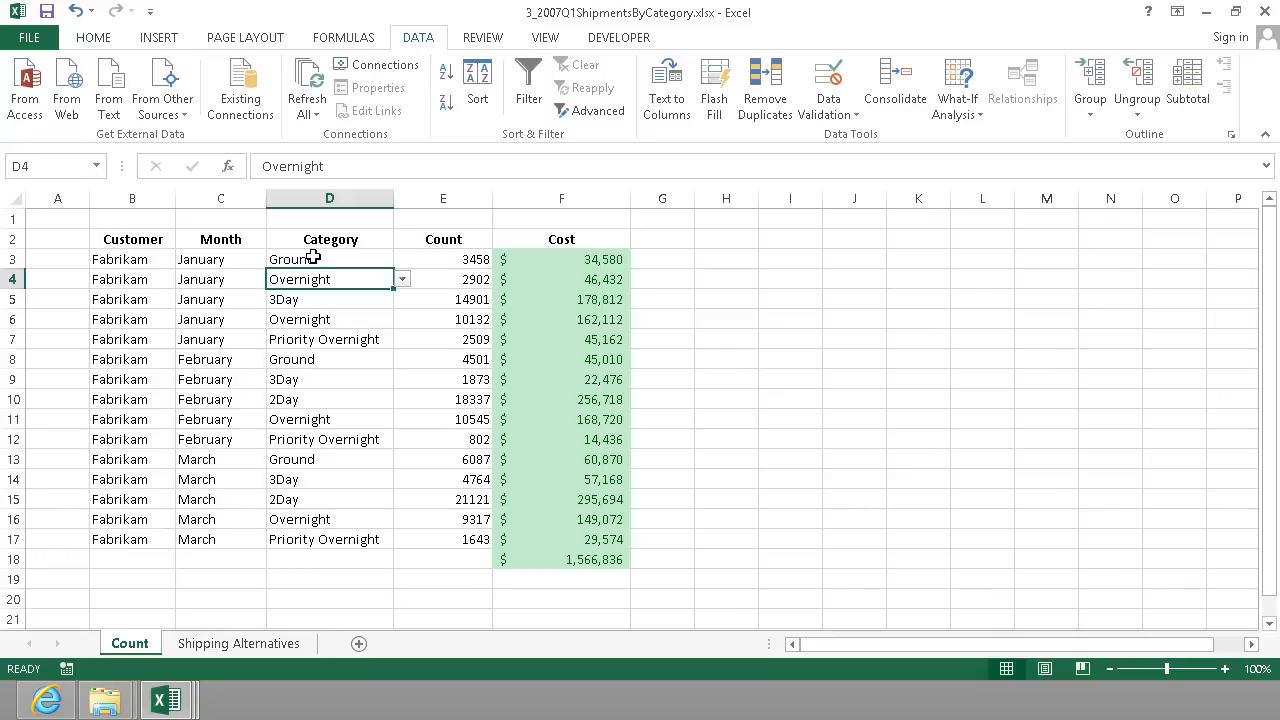
{"action": "type", "text": "F"}
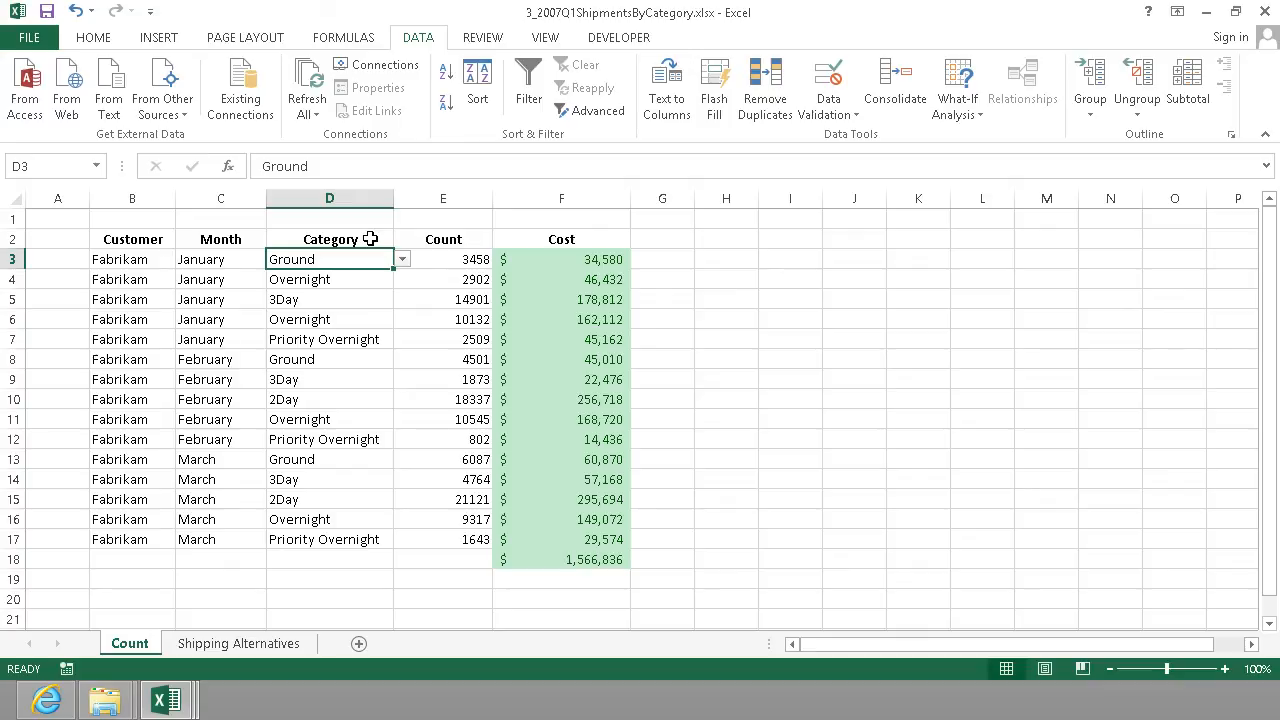
{"action": "left_click", "coordinate": [402, 259]}
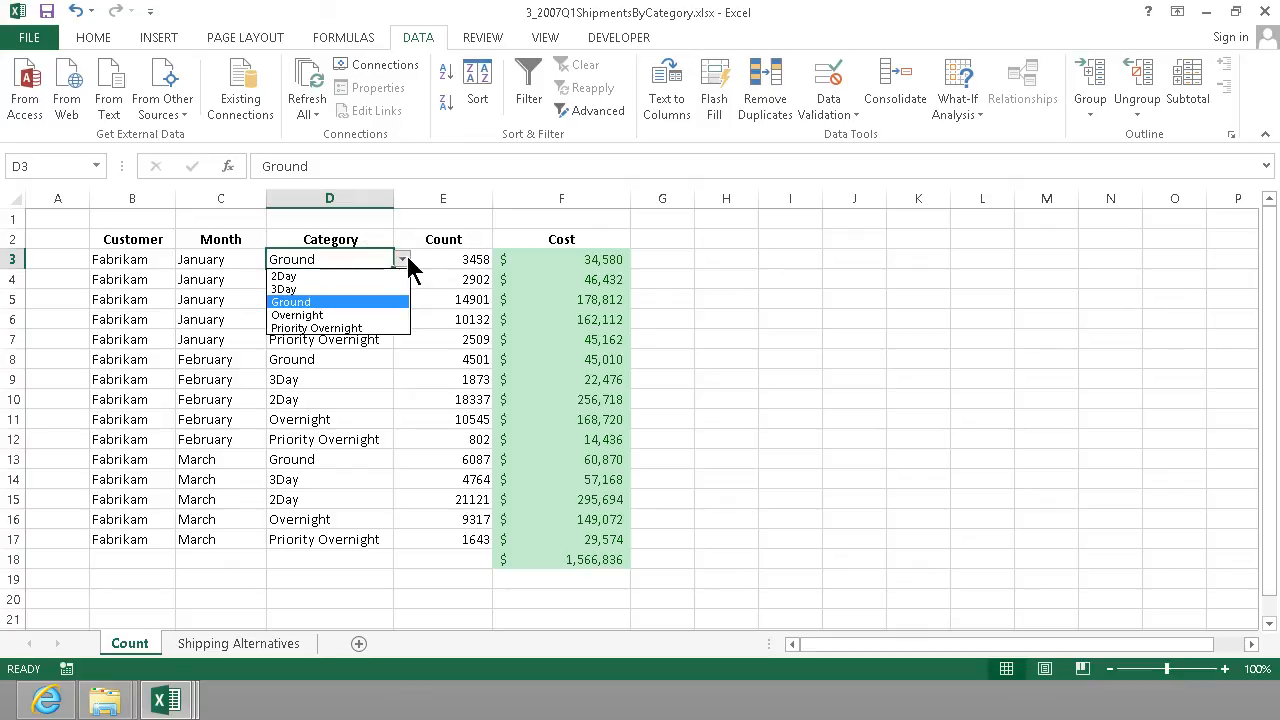